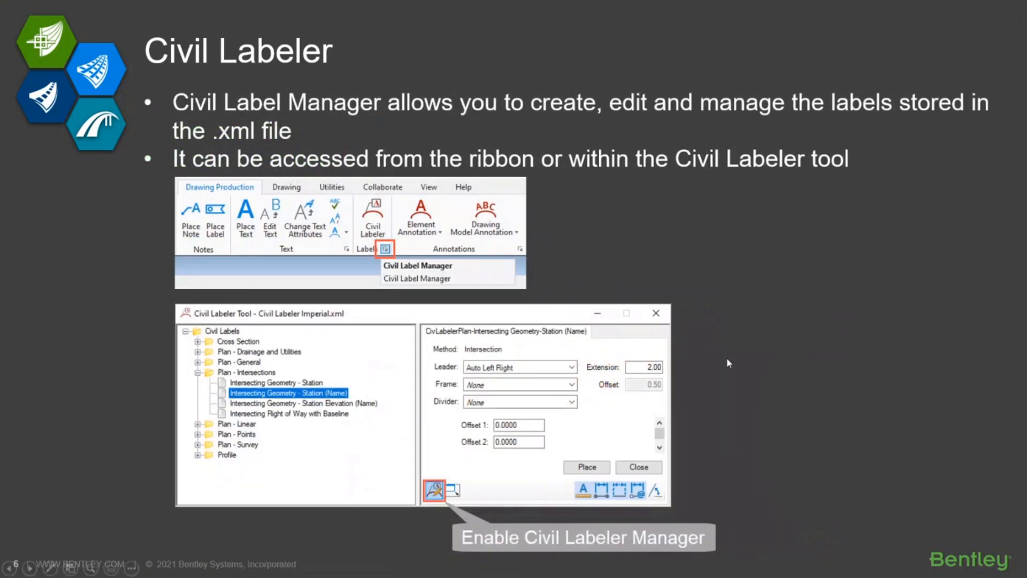
mouse_move(743, 362)
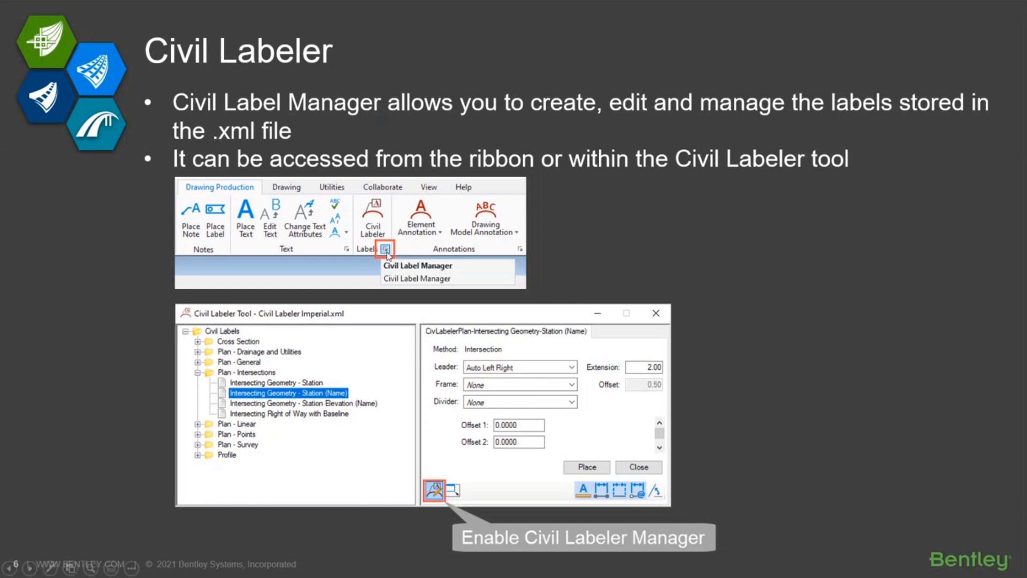
mouse_move(350, 279)
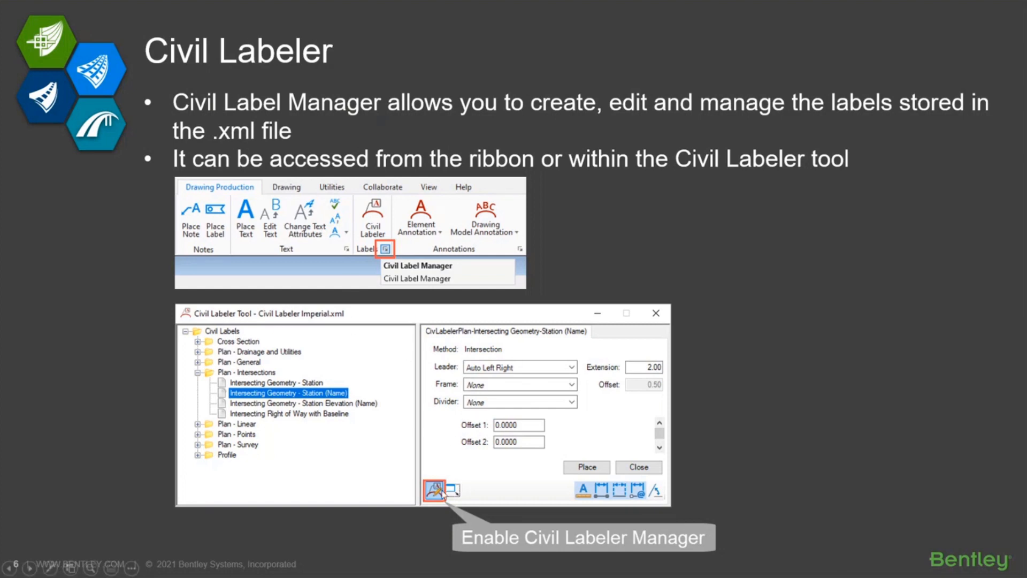
mouse_move(436, 495)
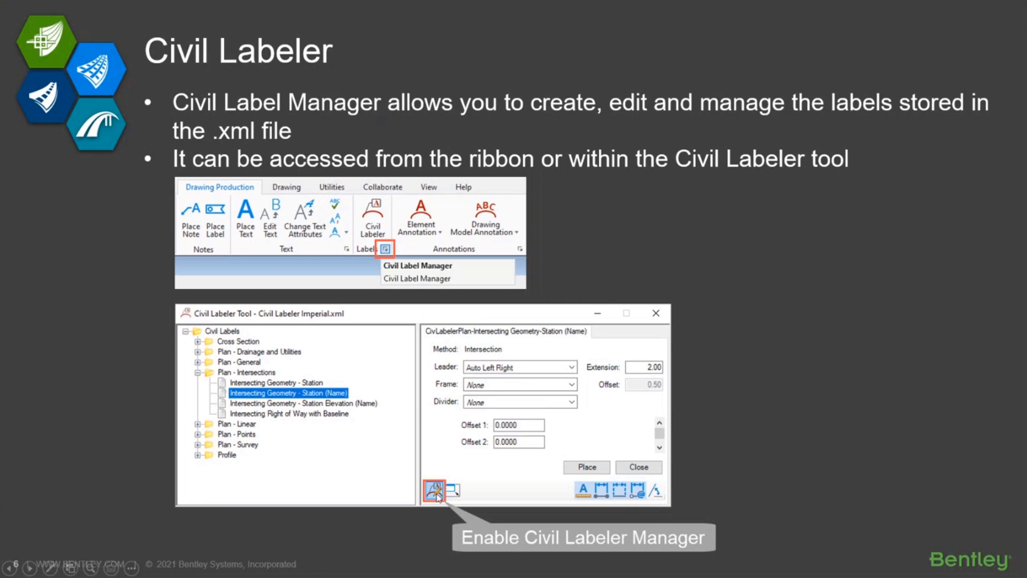
Reveal the Civil Label Manager screenshot with its label, target and prompt settings.
left_click(432, 490)
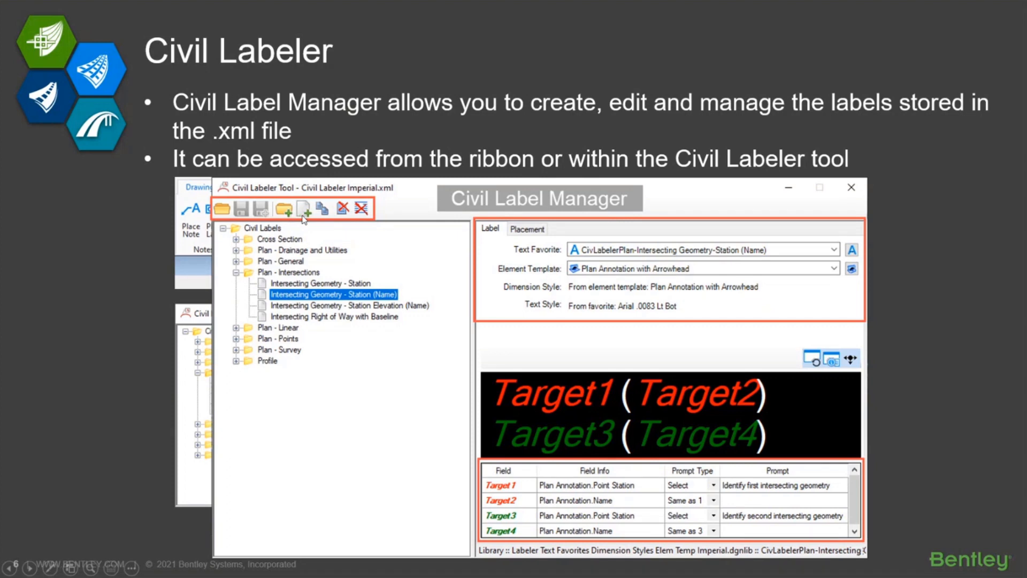
mouse_move(471, 282)
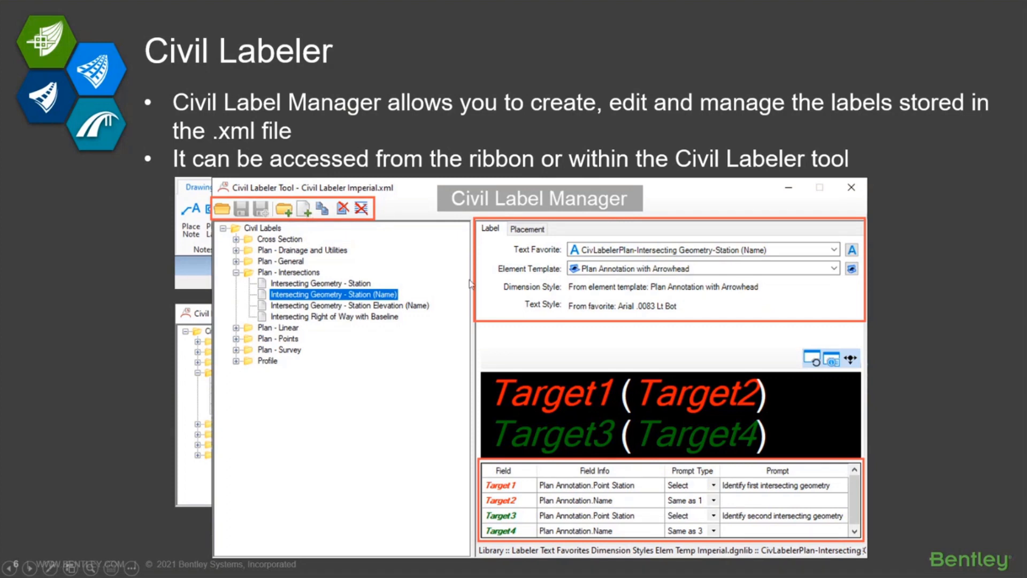
mouse_move(506, 234)
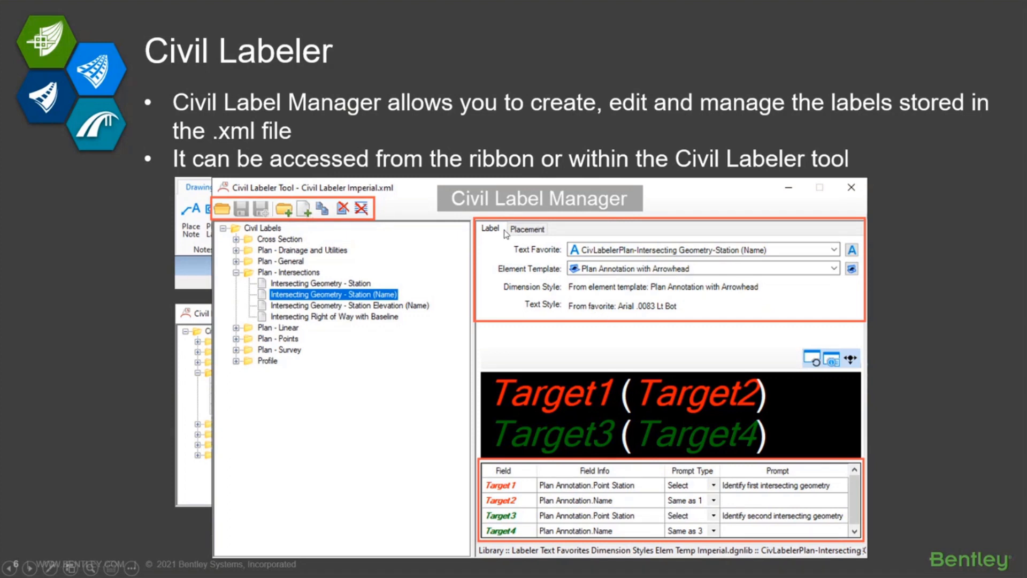
mouse_move(518, 396)
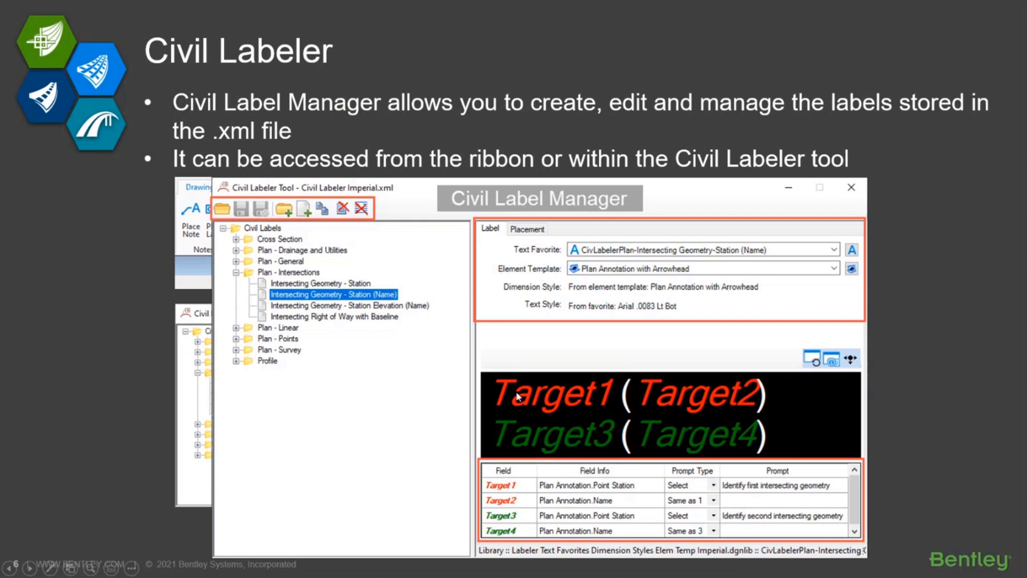
mouse_move(728, 419)
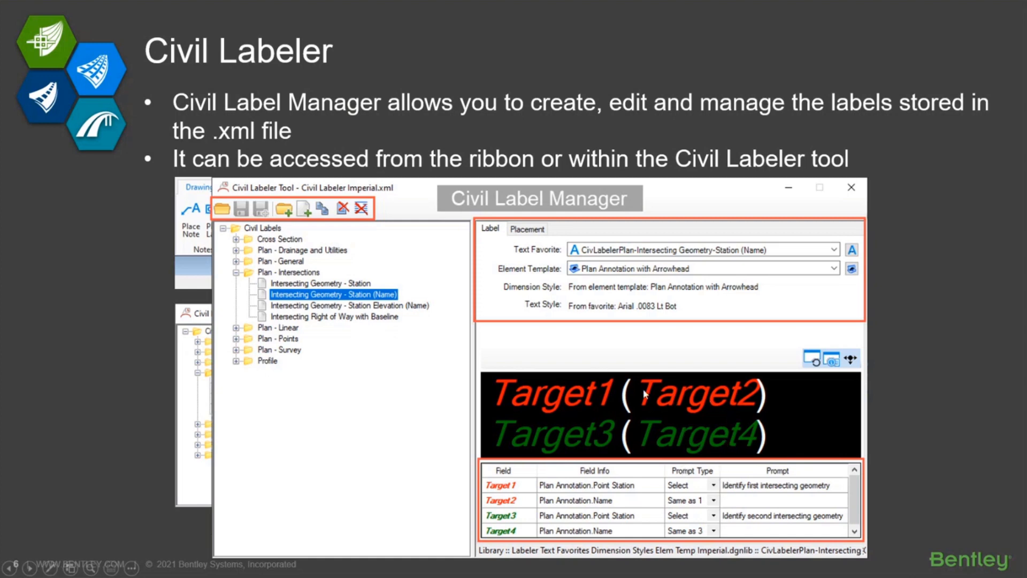
mouse_move(658, 349)
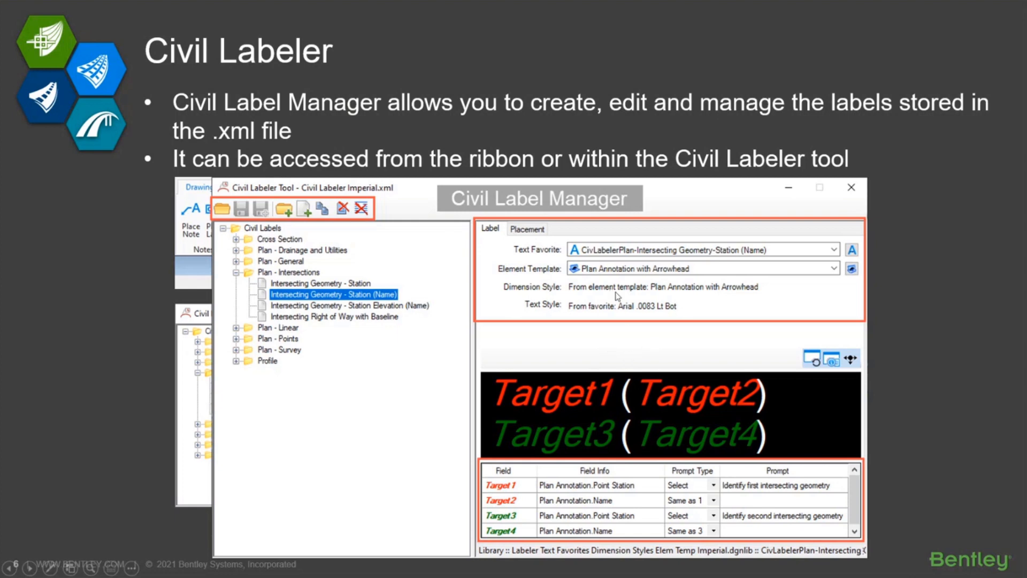
mouse_move(491, 191)
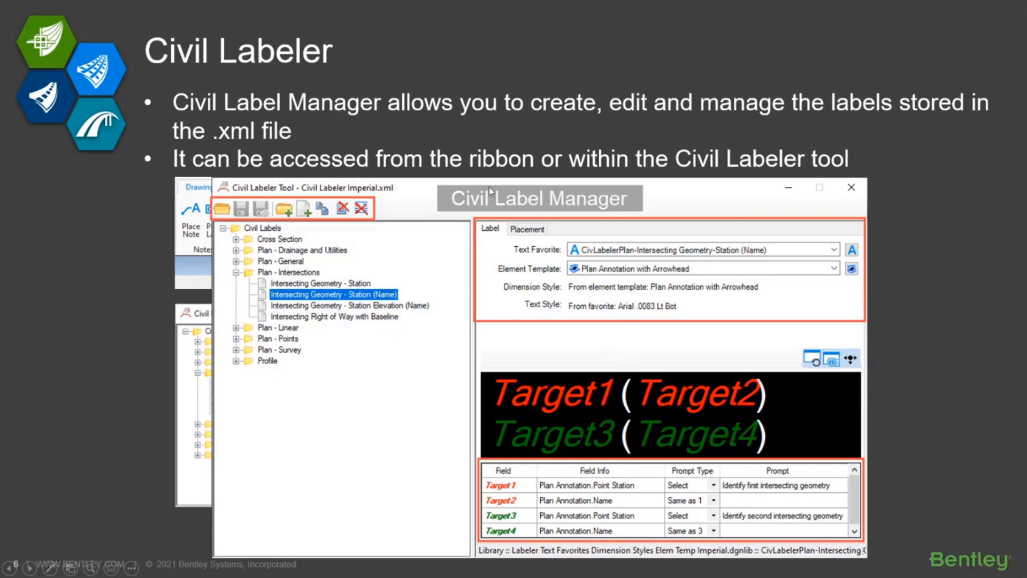
mouse_move(645, 427)
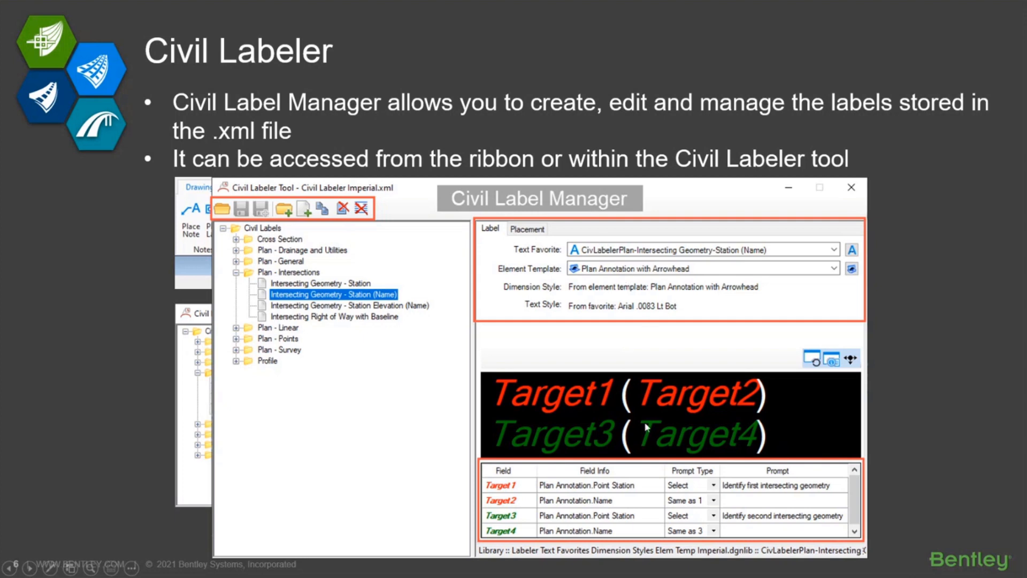
mouse_move(686, 398)
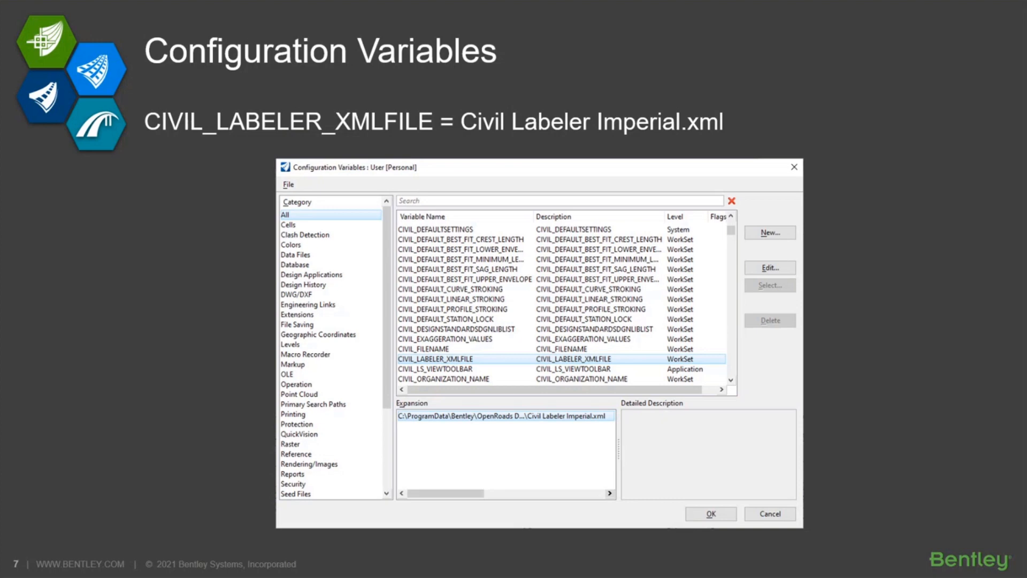
mouse_move(808, 360)
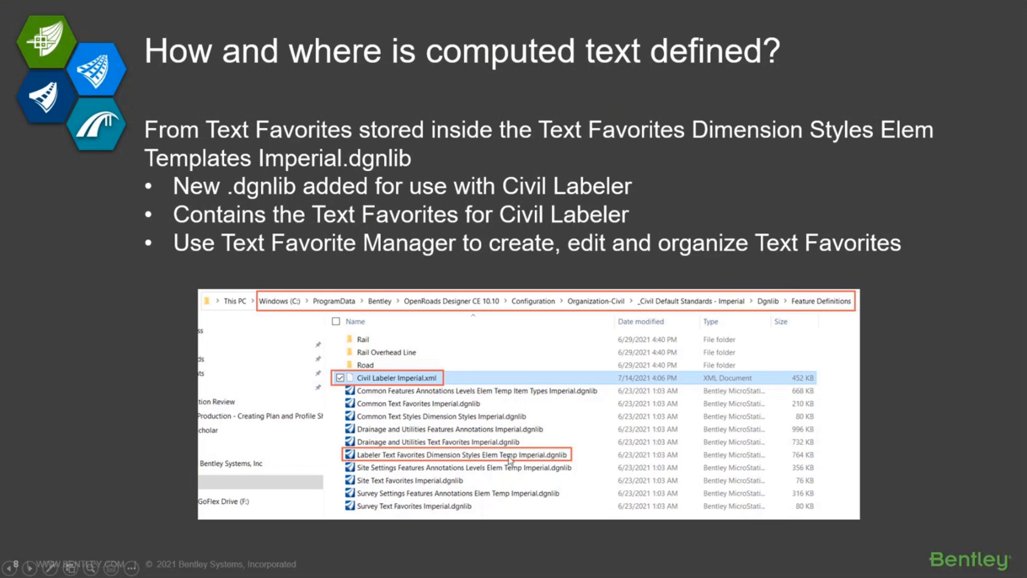
Advance to the Text Favorites Manager slide showing the CivLabelerPlan-Station-Offset favorite.
key("right")
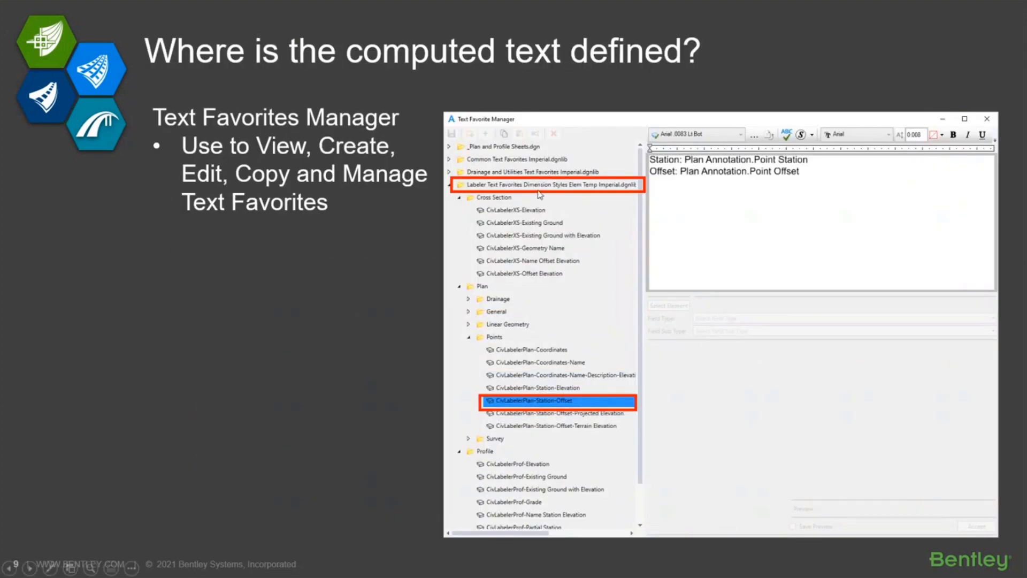
mouse_move(498, 306)
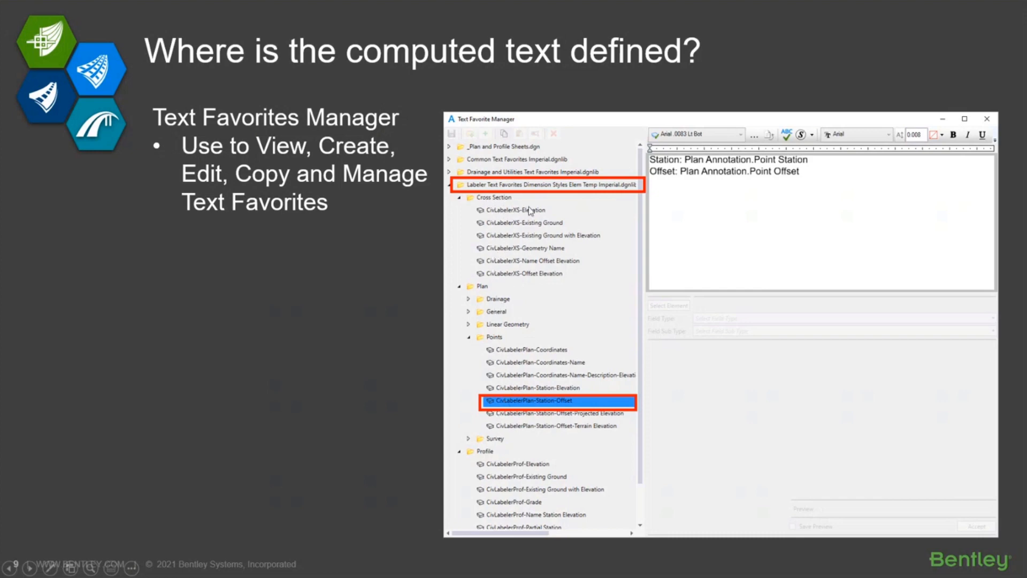
mouse_move(734, 188)
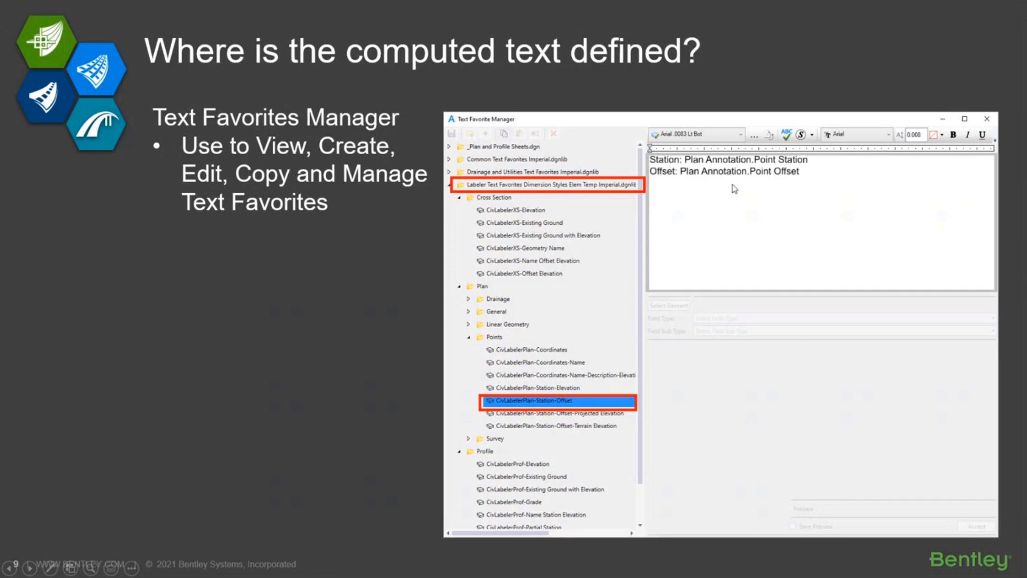
mouse_move(824, 197)
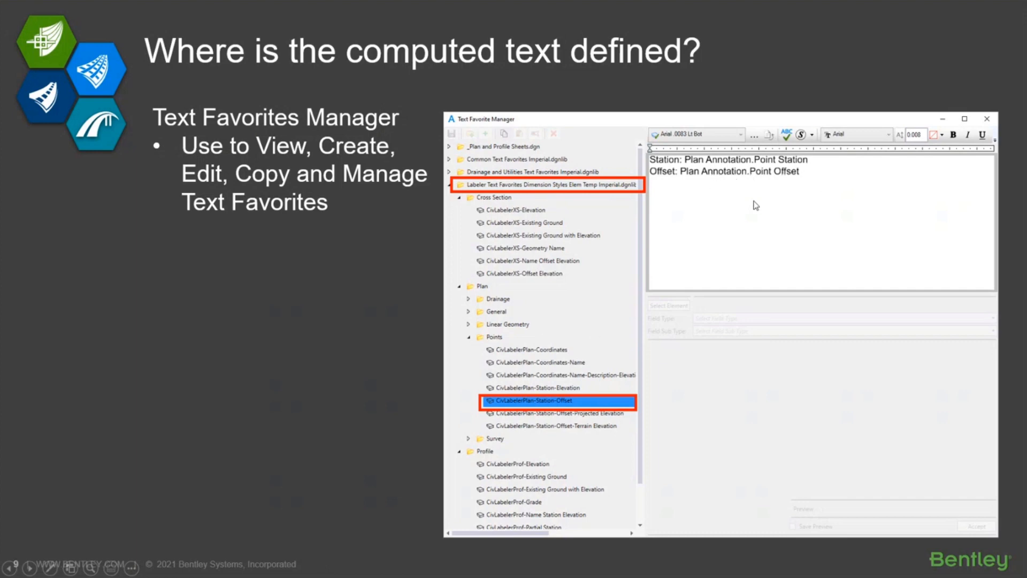
mouse_move(554, 326)
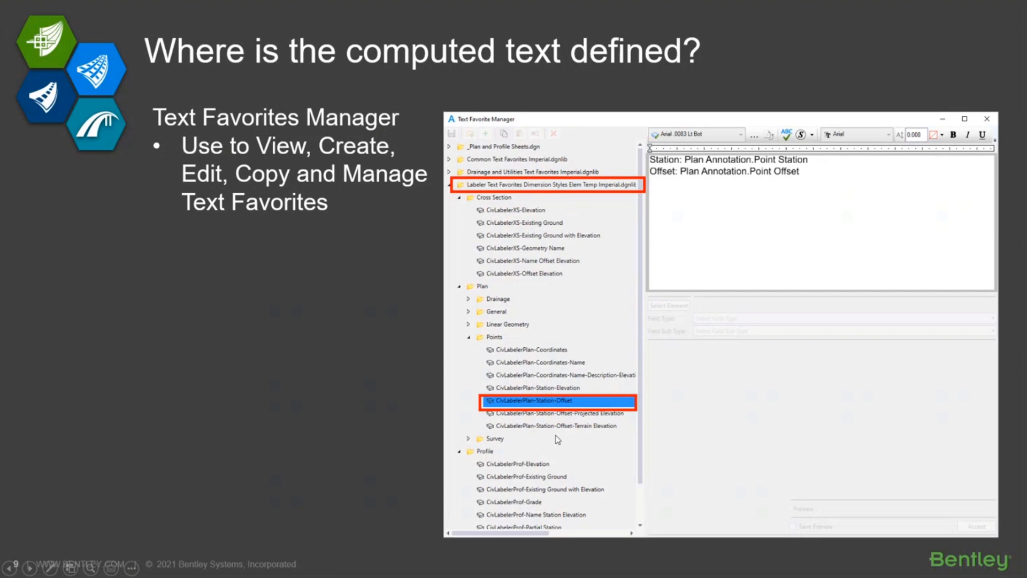
mouse_move(555, 279)
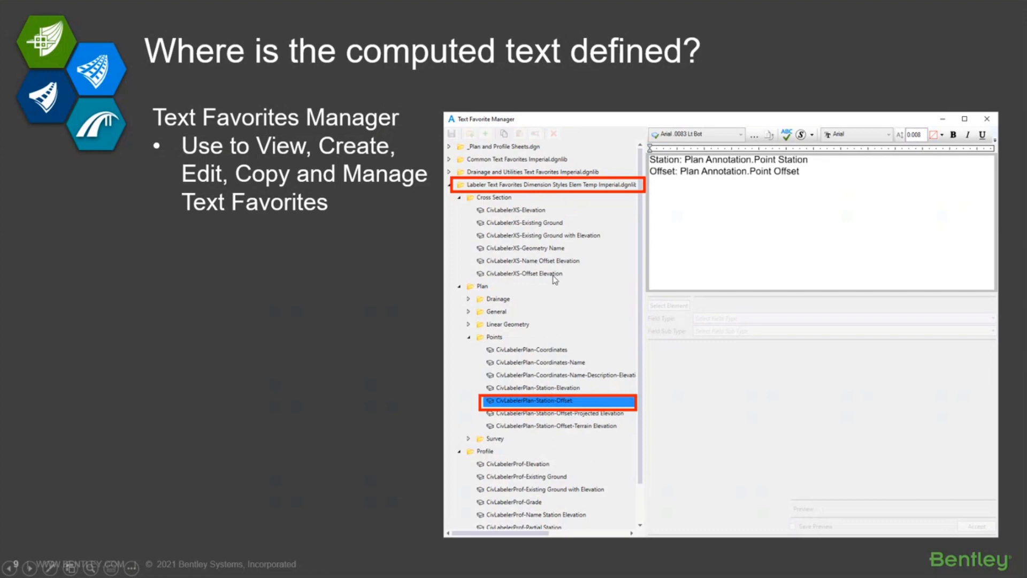
Advance past the Element Templates symbology slide to 'How is the Arrowhead Size and Type Defined?'.
key("Right")
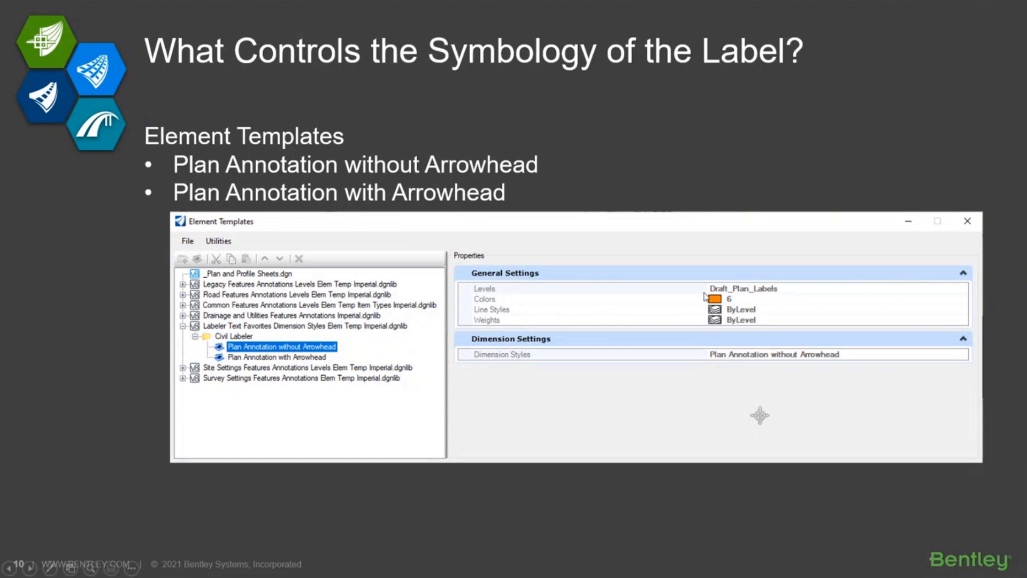
mouse_move(553, 351)
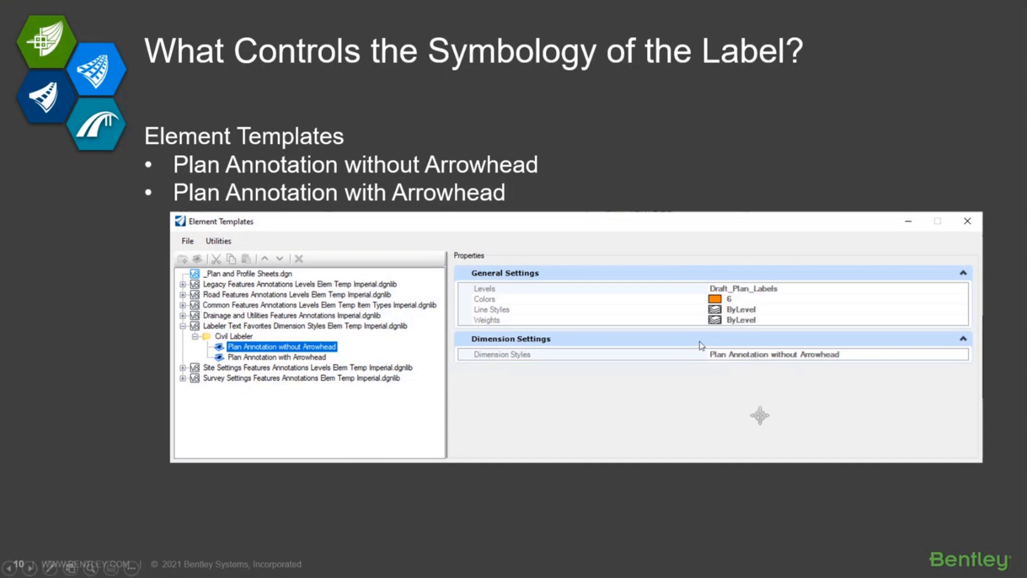
key("right")
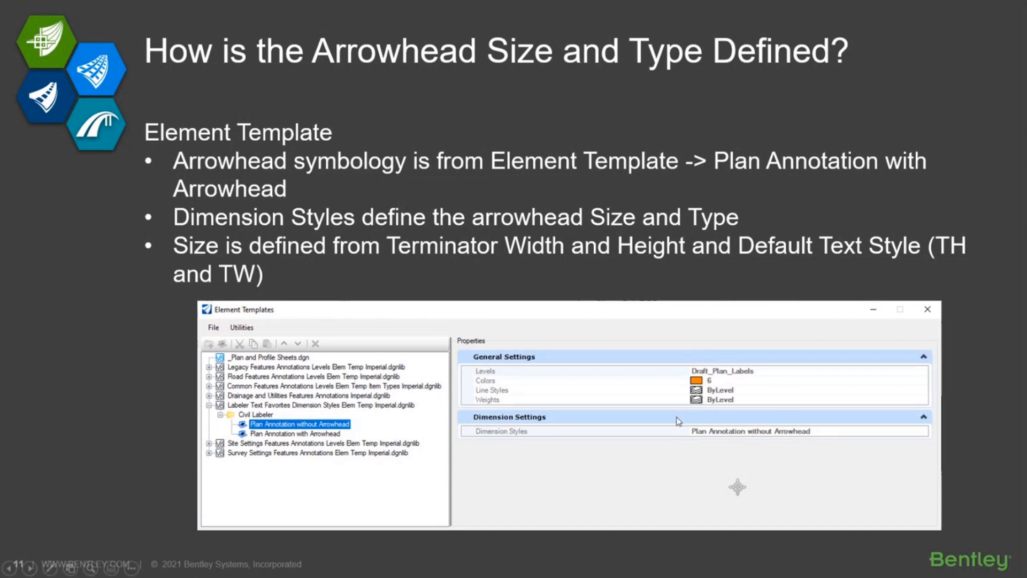
mouse_move(666, 301)
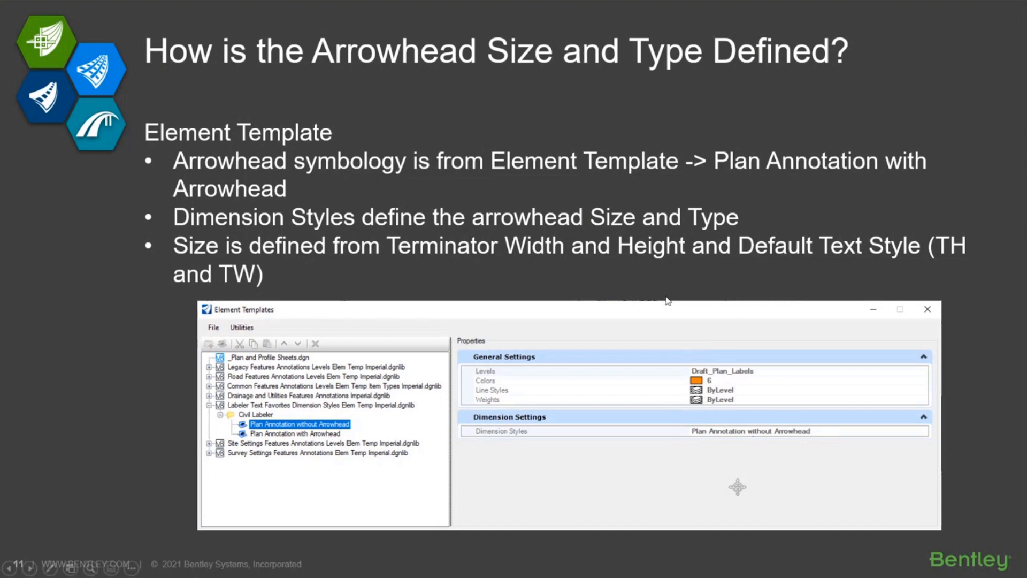
Advance to the Dimension Style and Text Style slide with terminator and filled arrowhead settings.
key("Right")
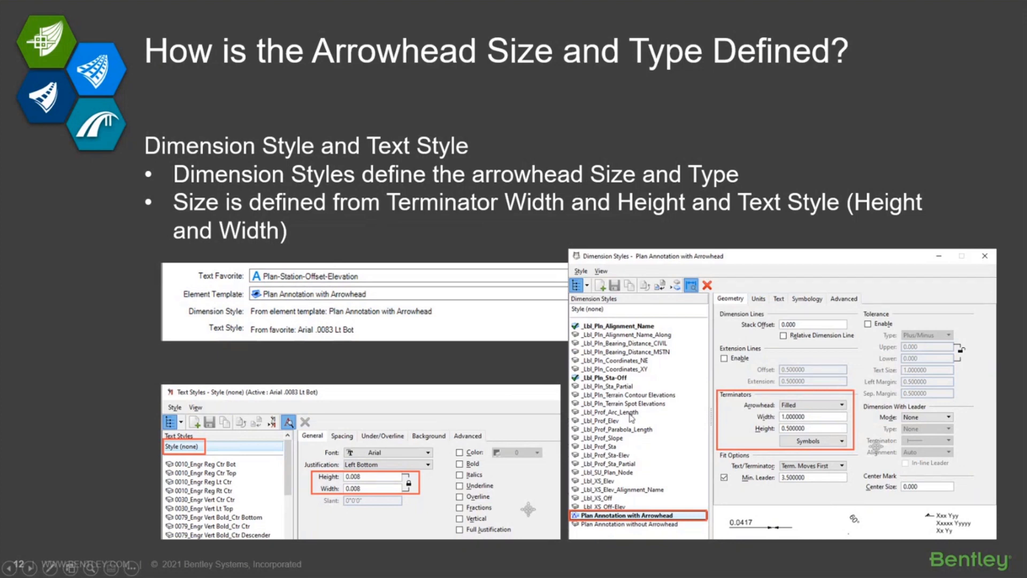
mouse_move(815, 408)
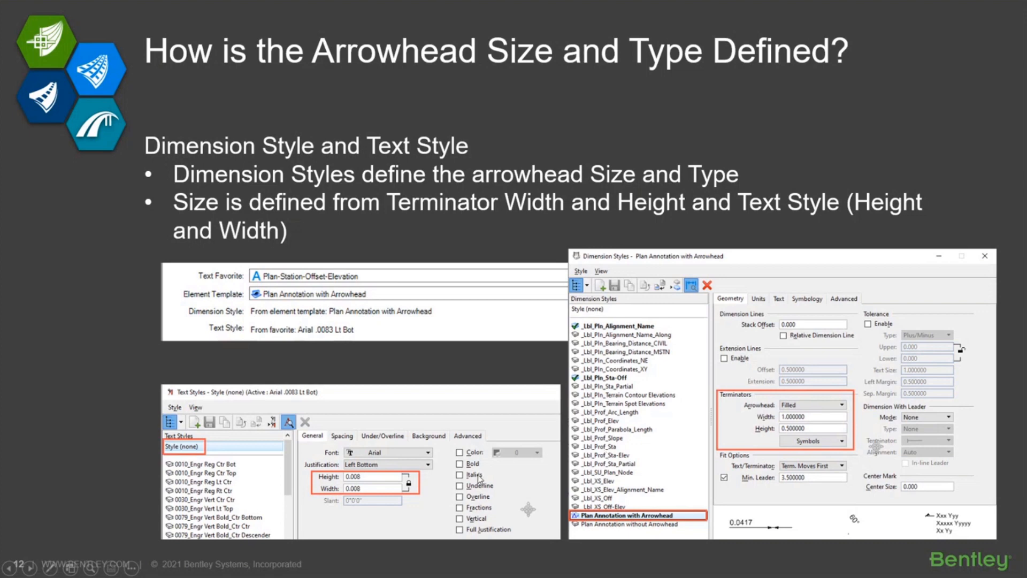
mouse_move(479, 479)
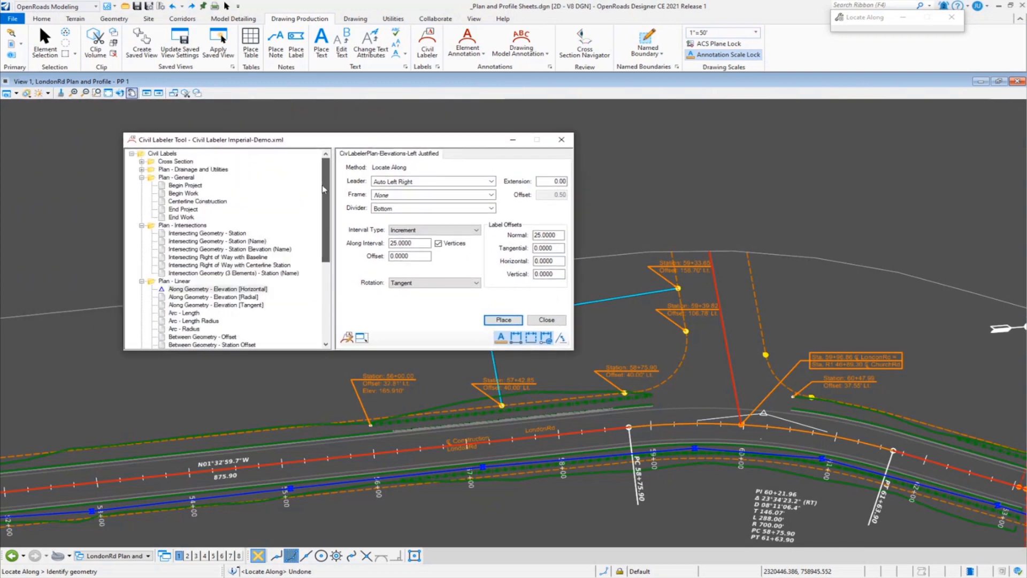
Switch the active sheet to the LondonRd Plan and Profile - PP 2 model.
scroll("down", 3)
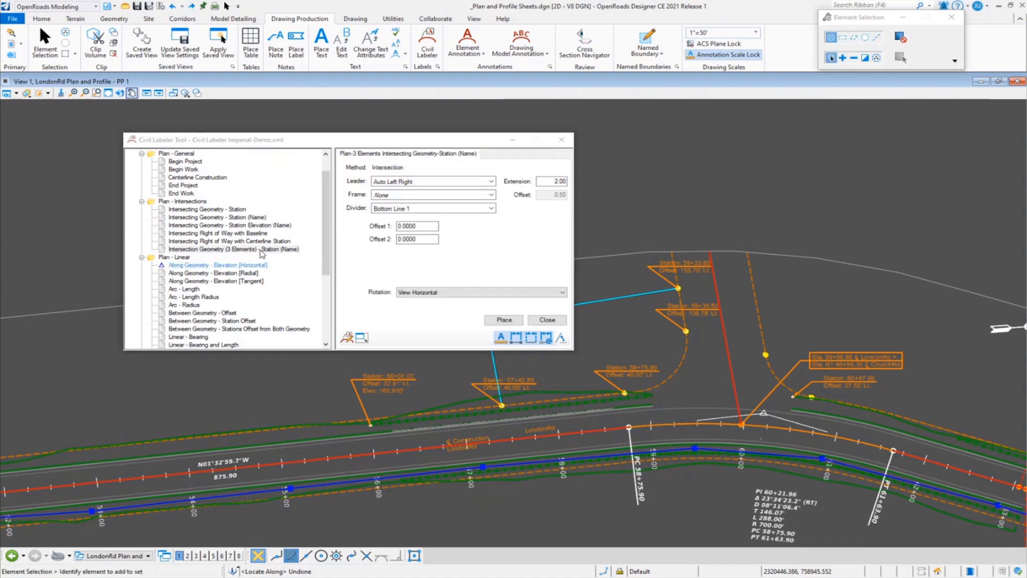
mouse_move(264, 254)
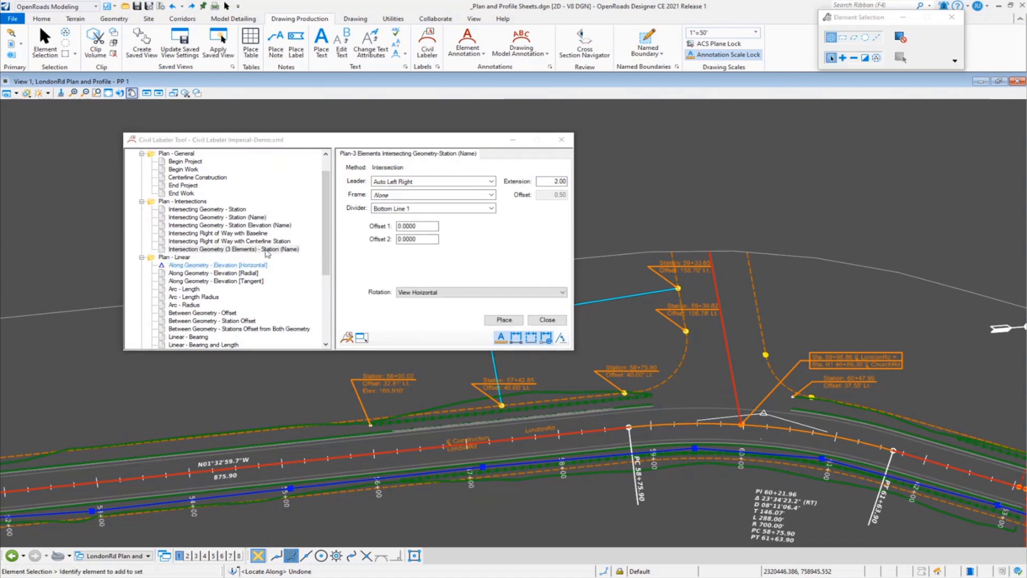
left_click(739, 407)
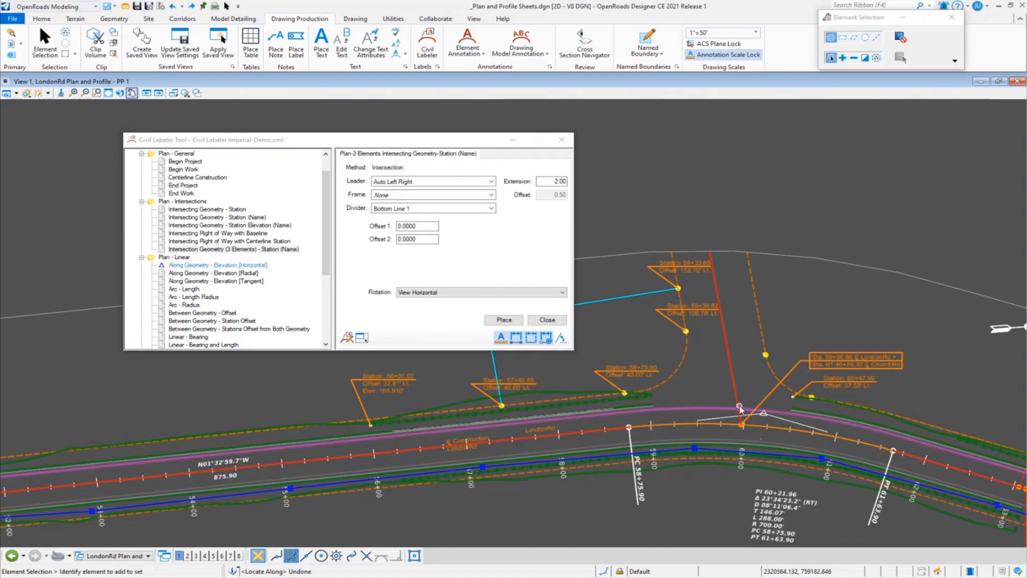
left_click(151, 555)
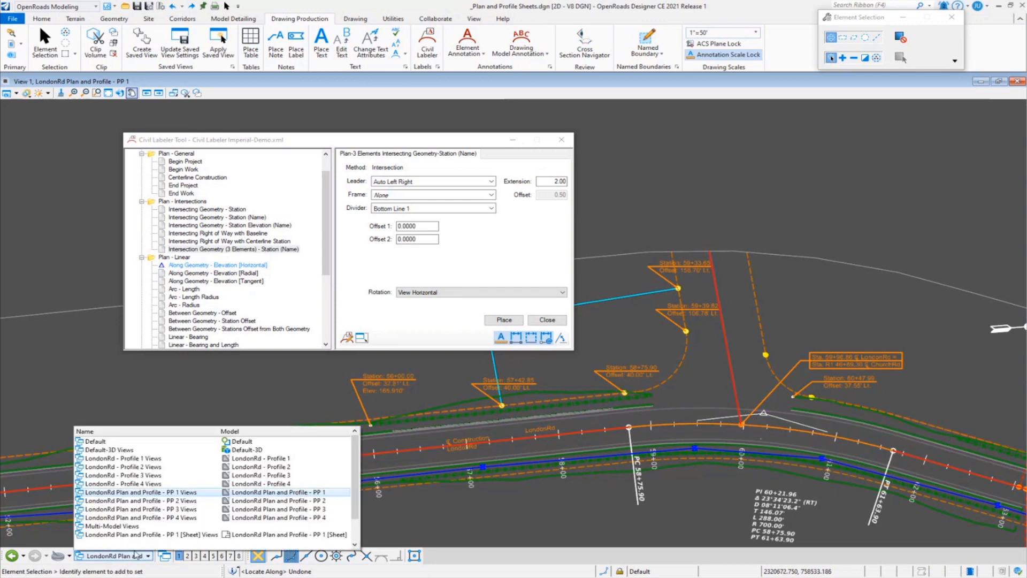
left_click(141, 501)
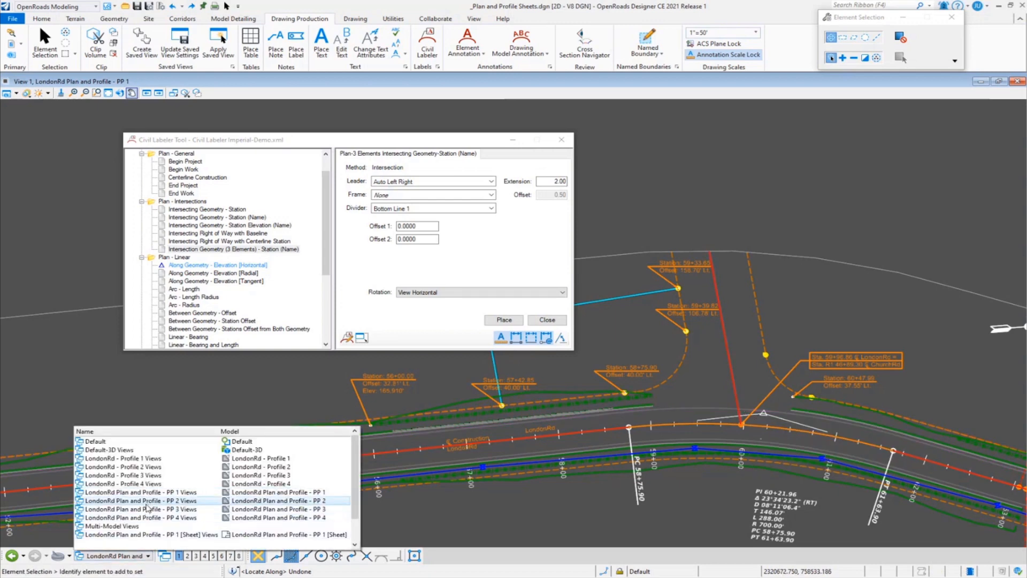
double_click(138, 500)
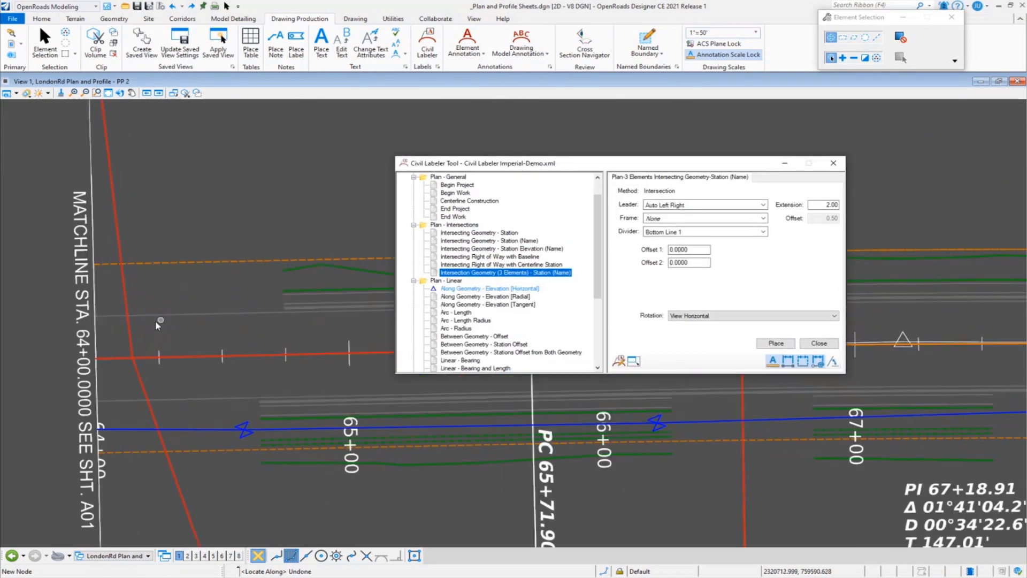
mouse_move(130, 334)
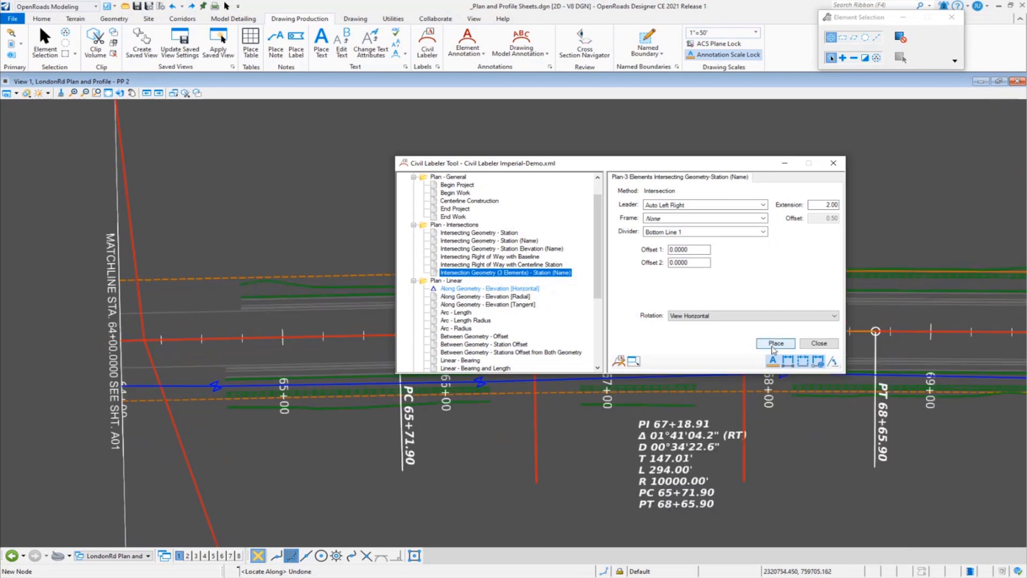
Place the intersection station label for LondonRd, RampC and RampD at the matchline.
left_click(775, 343)
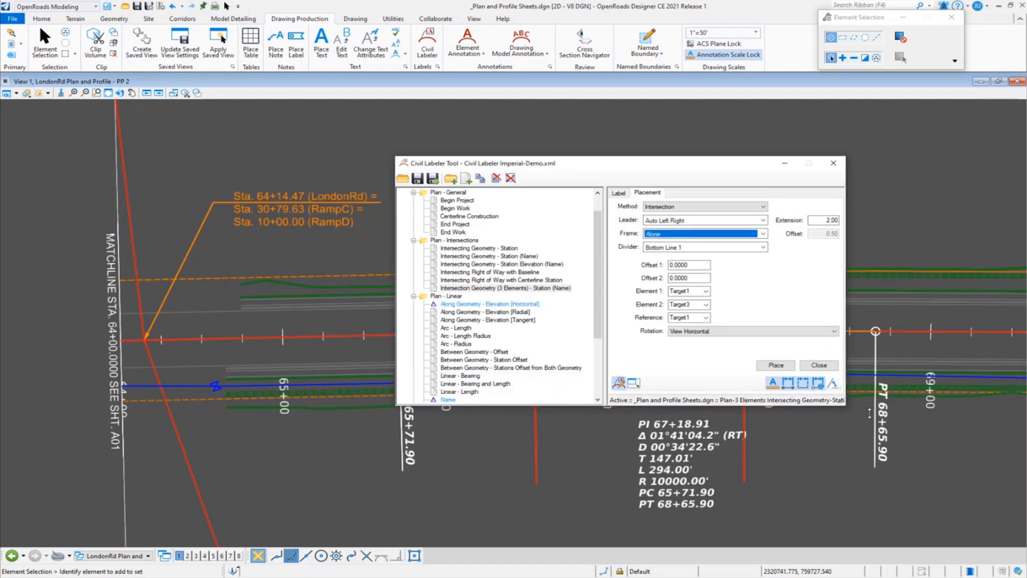
Show the label definition with its arrowhead element template and three alignment target prompts.
left_click(617, 193)
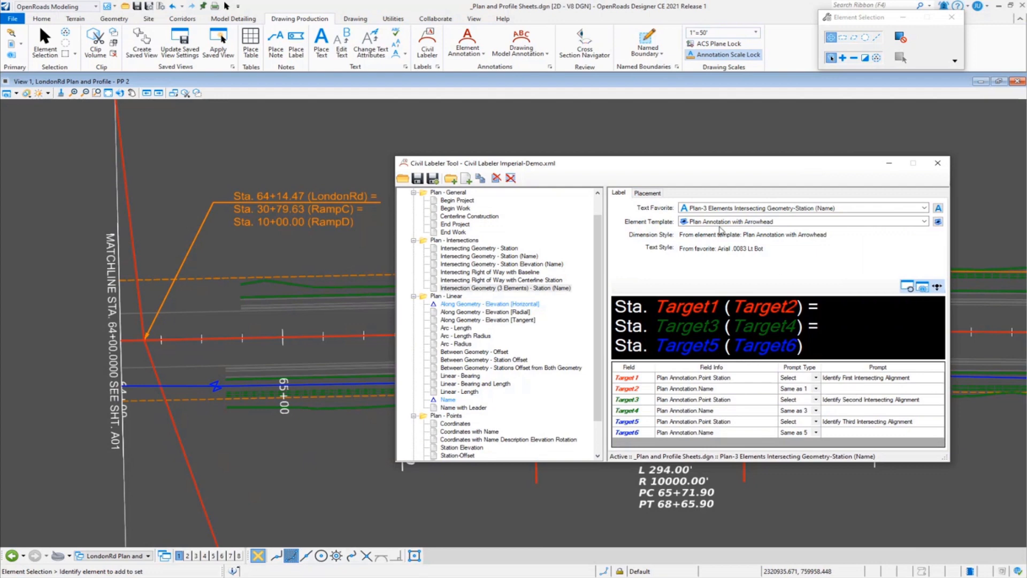
mouse_move(849, 210)
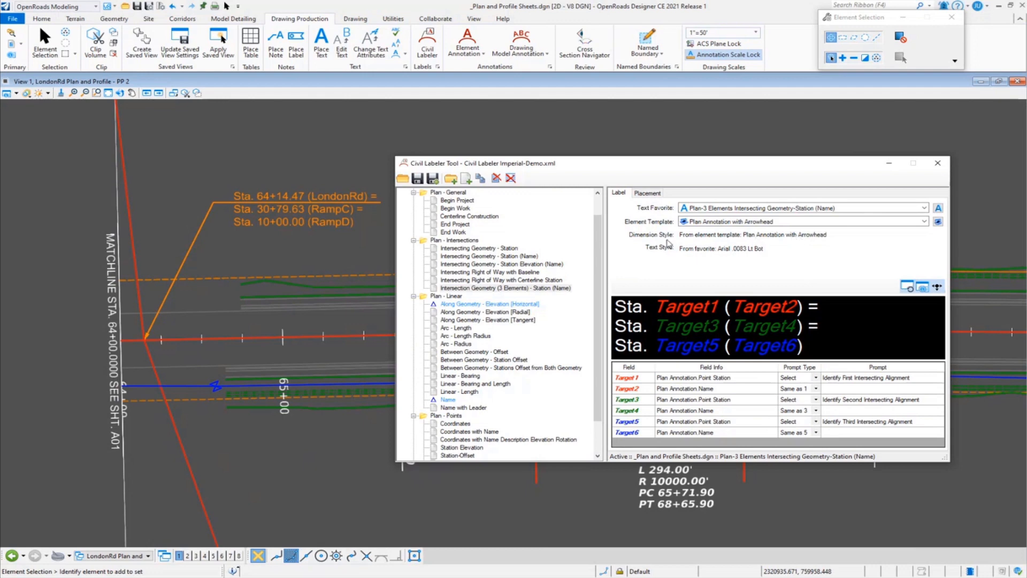
mouse_move(645, 295)
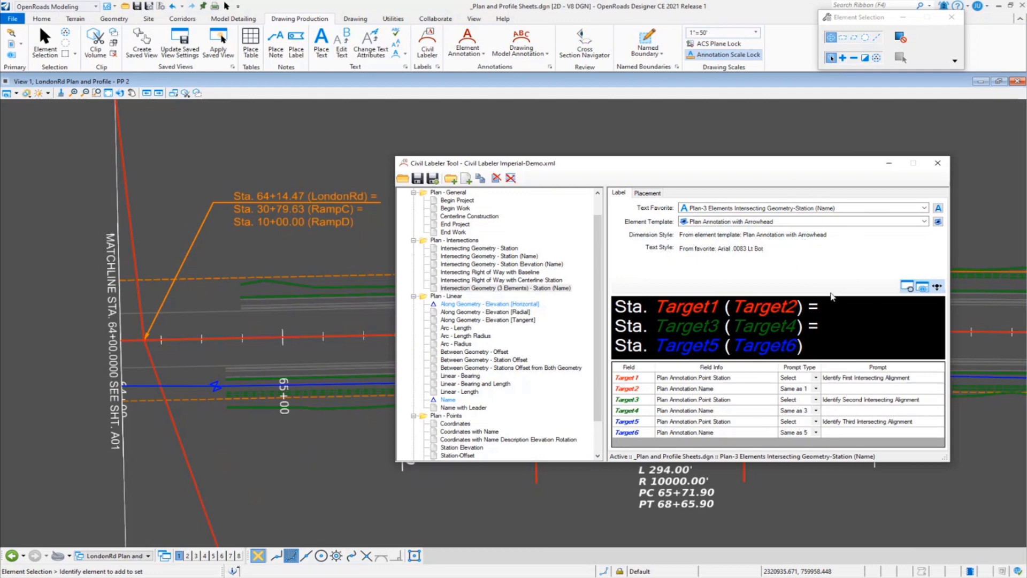
mouse_move(847, 276)
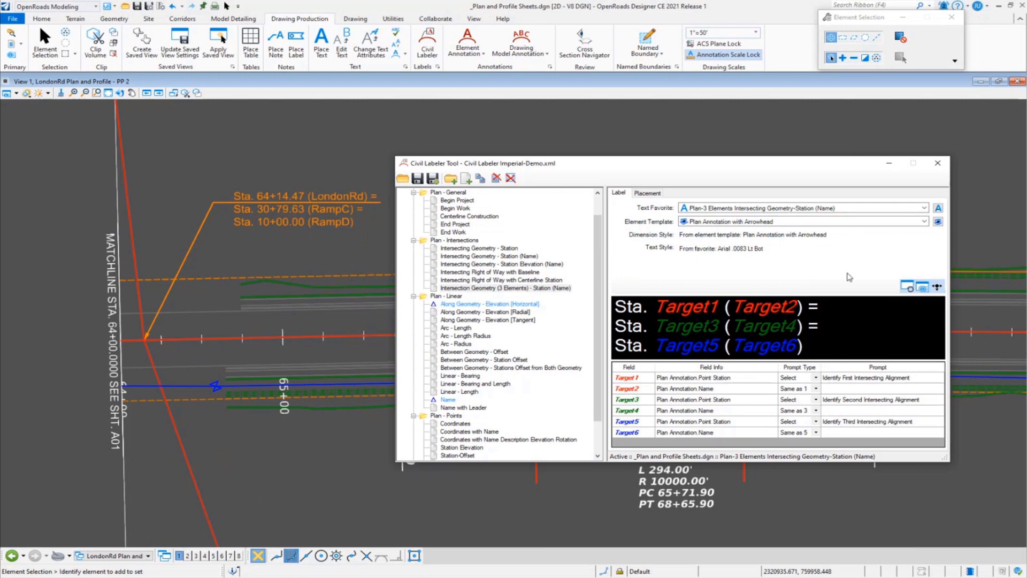
mouse_move(805, 257)
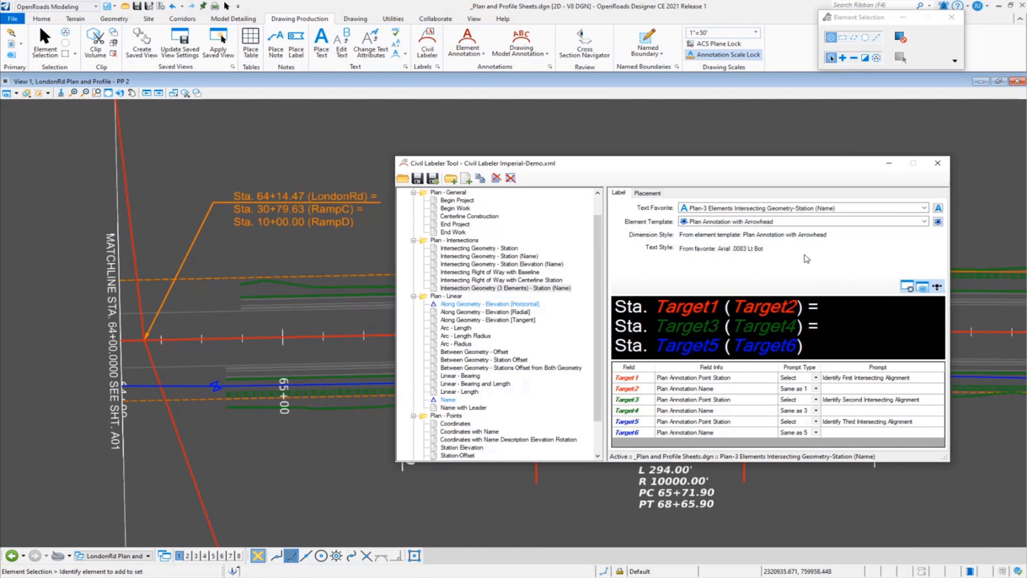
mouse_move(864, 241)
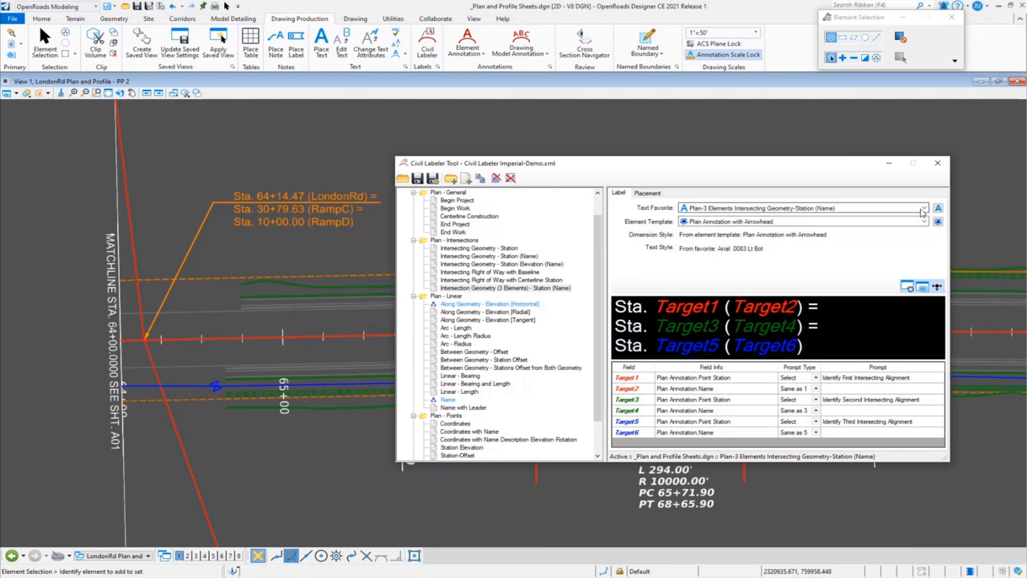
mouse_move(938, 209)
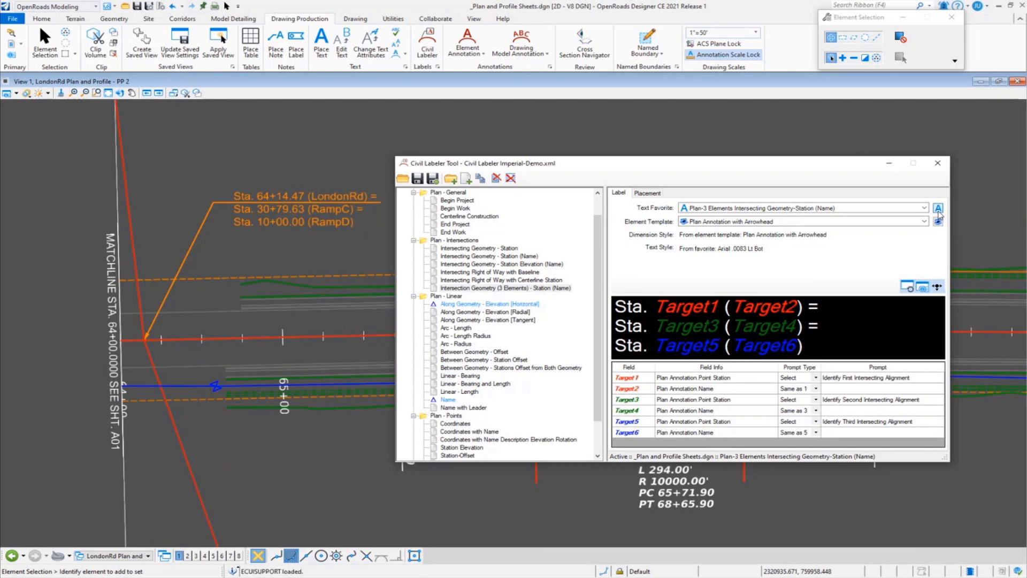
left_click(937, 207)
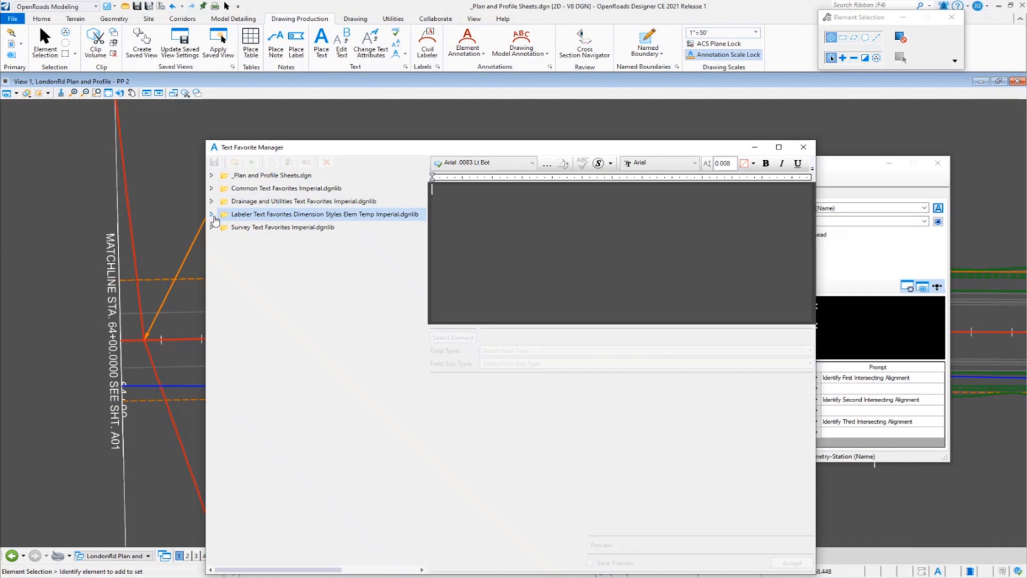
left_click(212, 214)
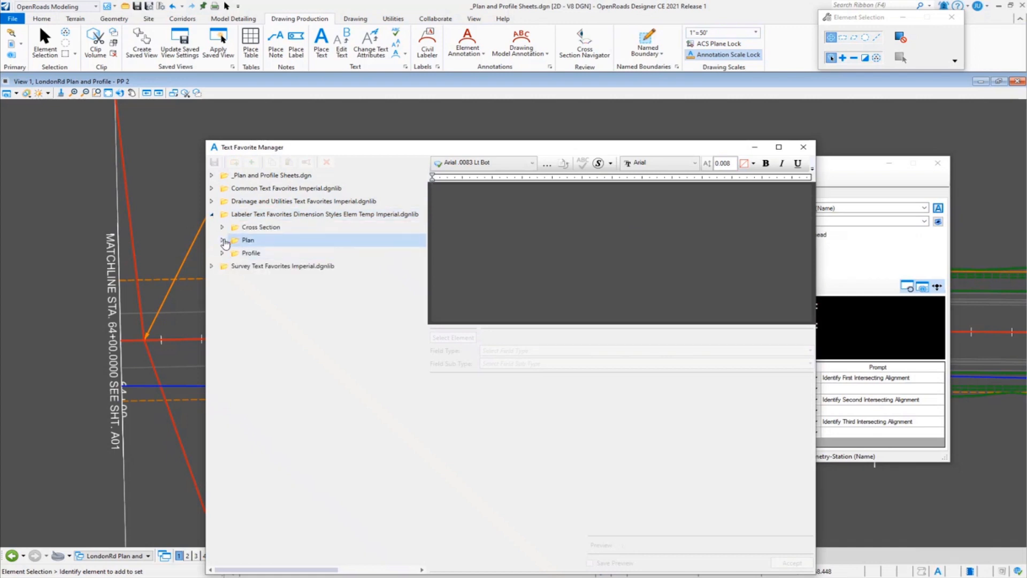
left_click(222, 239)
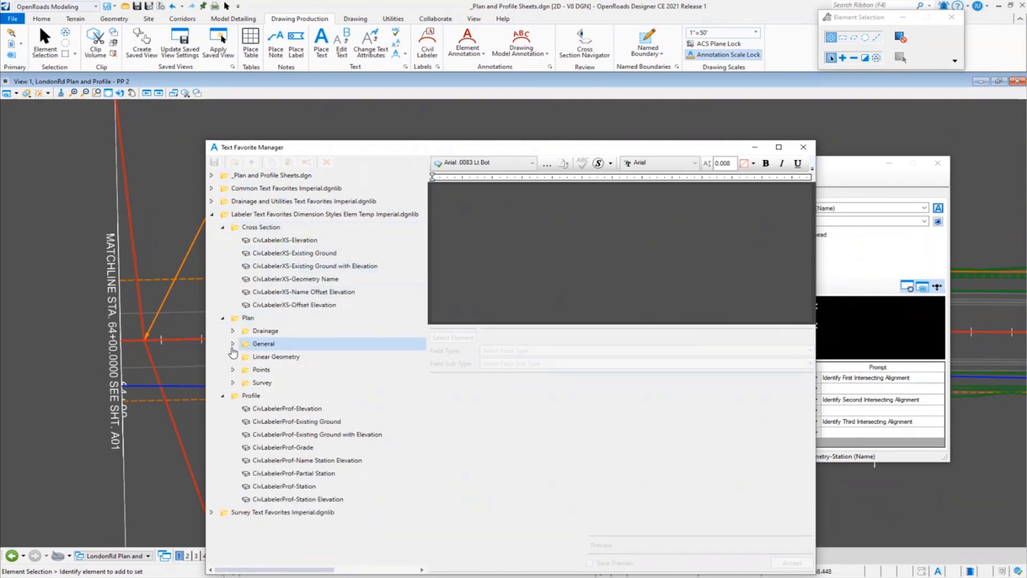
left_click(233, 344)
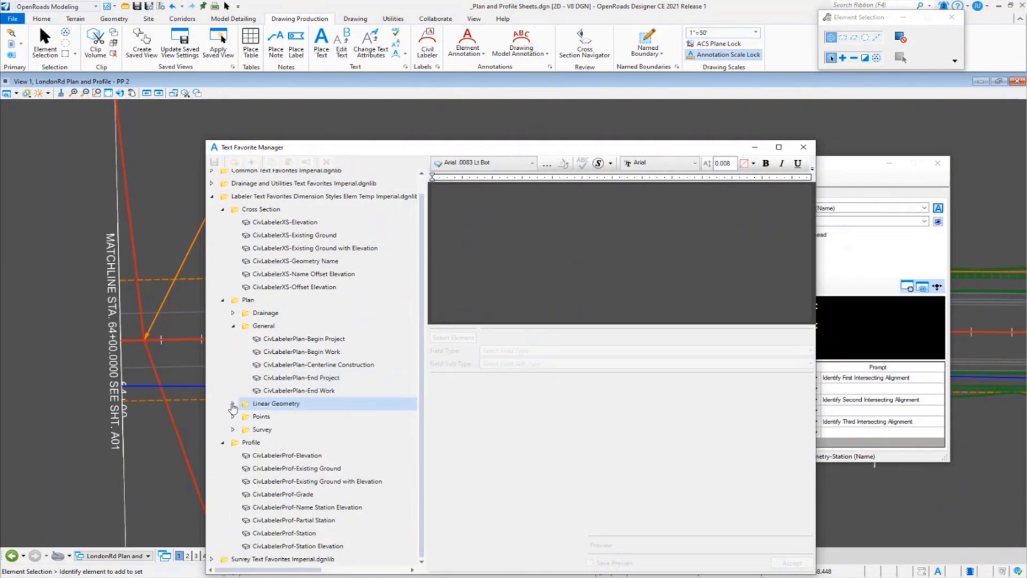
left_click(232, 403)
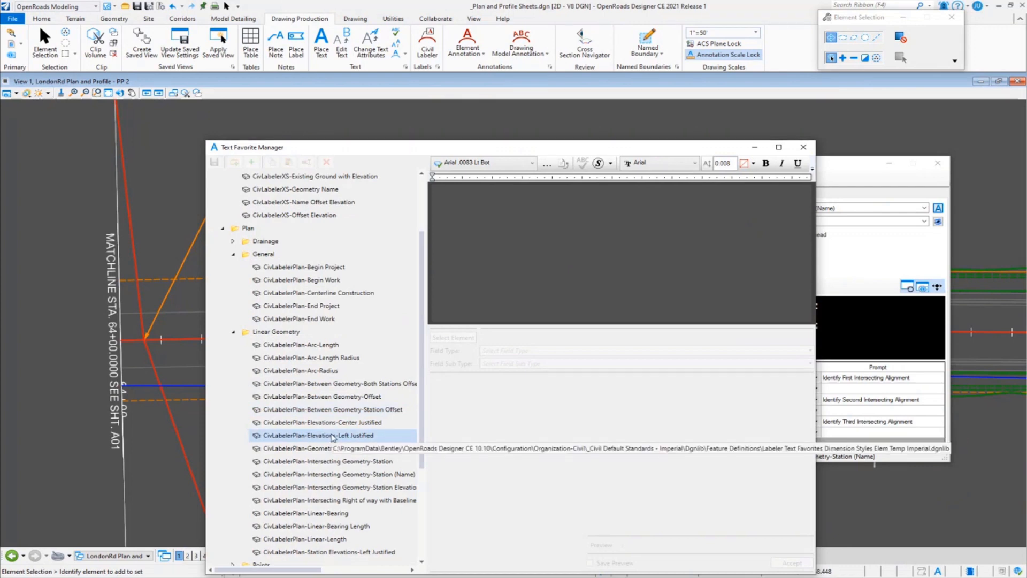
left_click(337, 473)
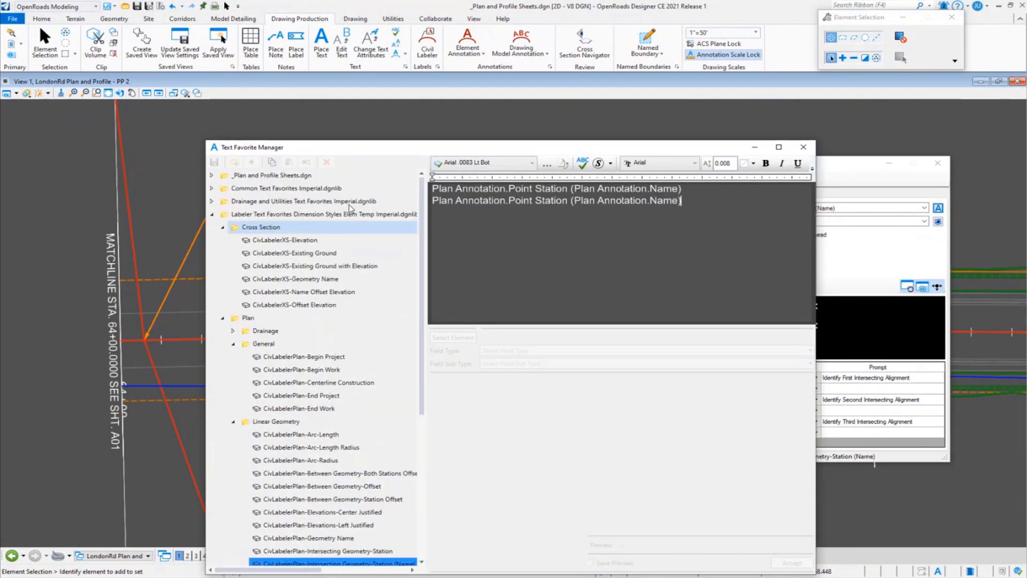
left_click(271, 174)
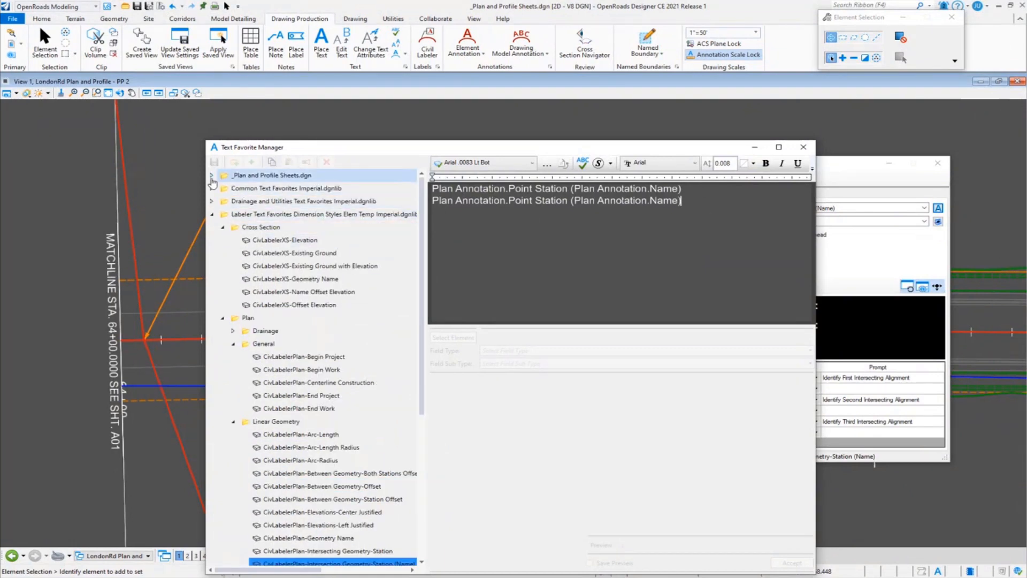
left_click(212, 174)
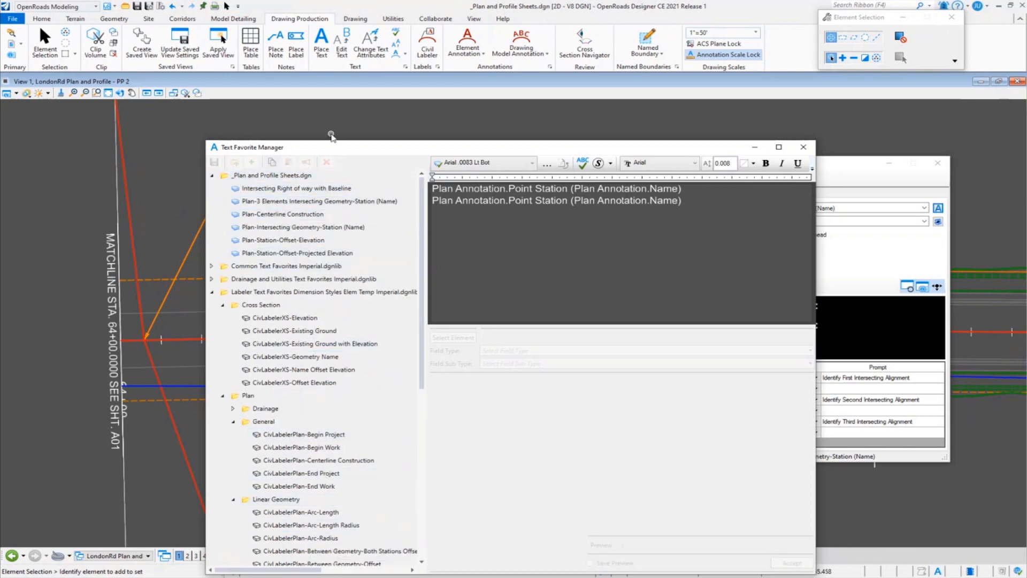
left_click(321, 290)
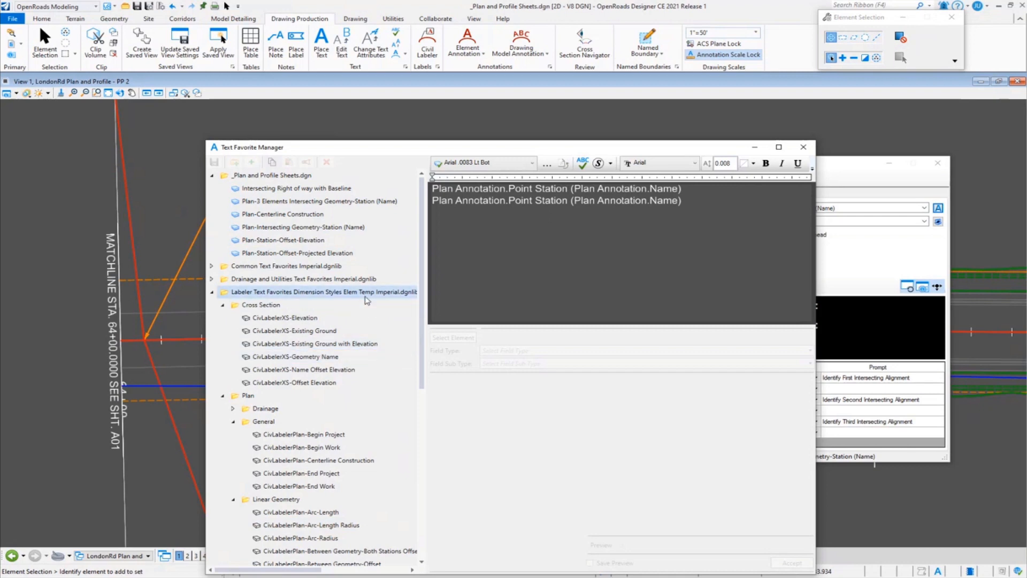
left_click(283, 214)
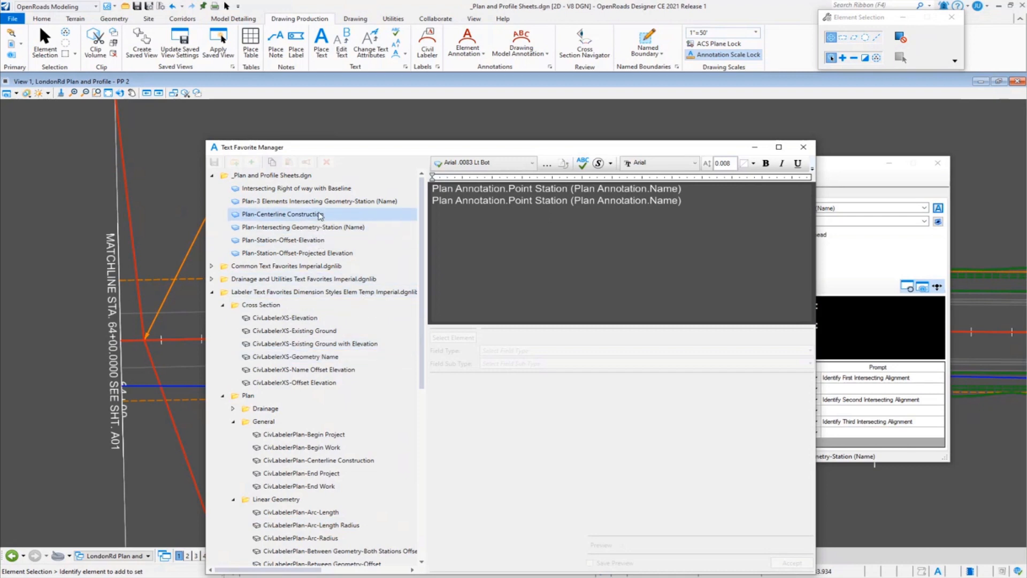
left_click(320, 201)
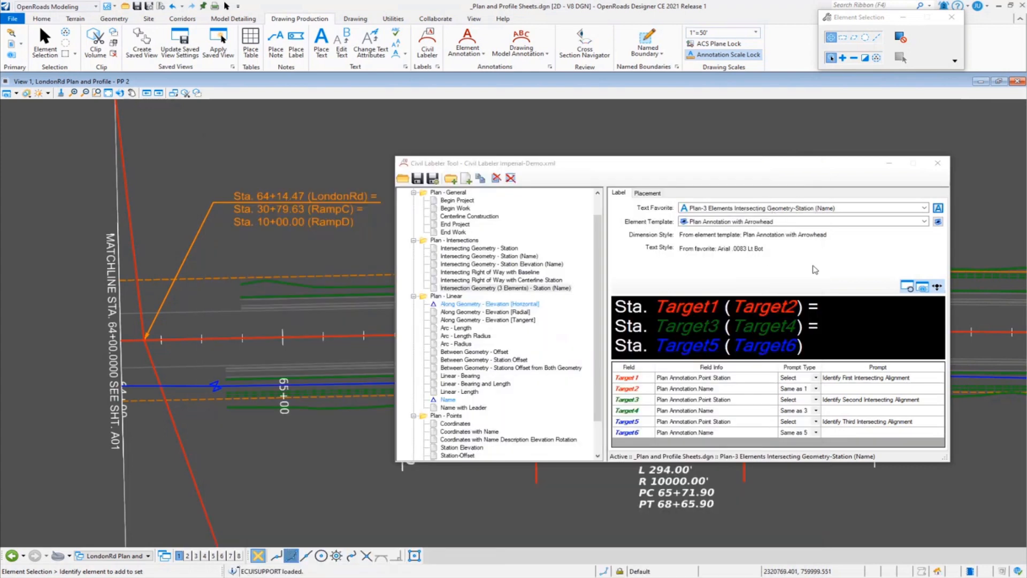
mouse_move(766, 229)
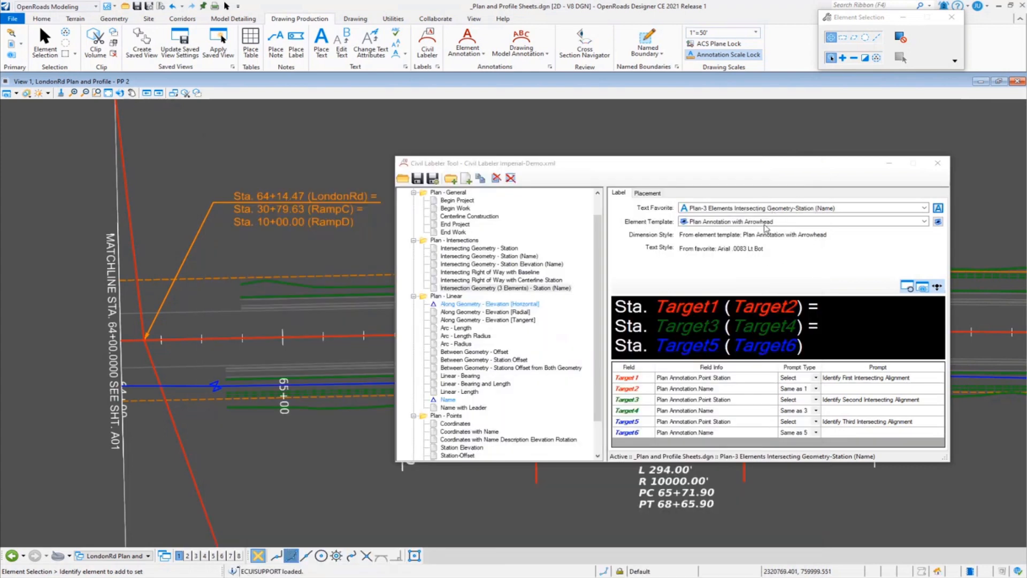
mouse_move(823, 345)
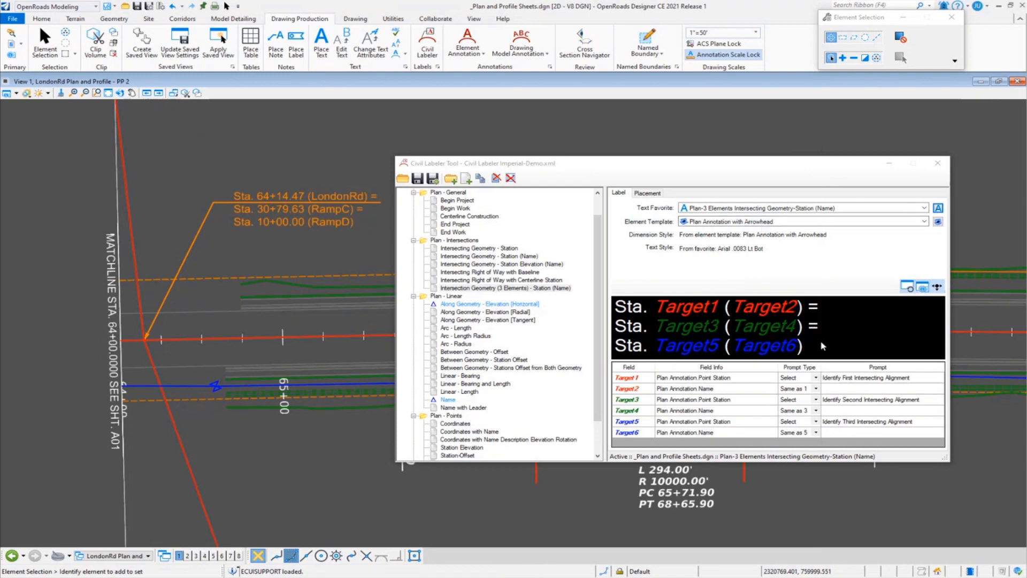
left_click_drag(478, 162, 413, 158)
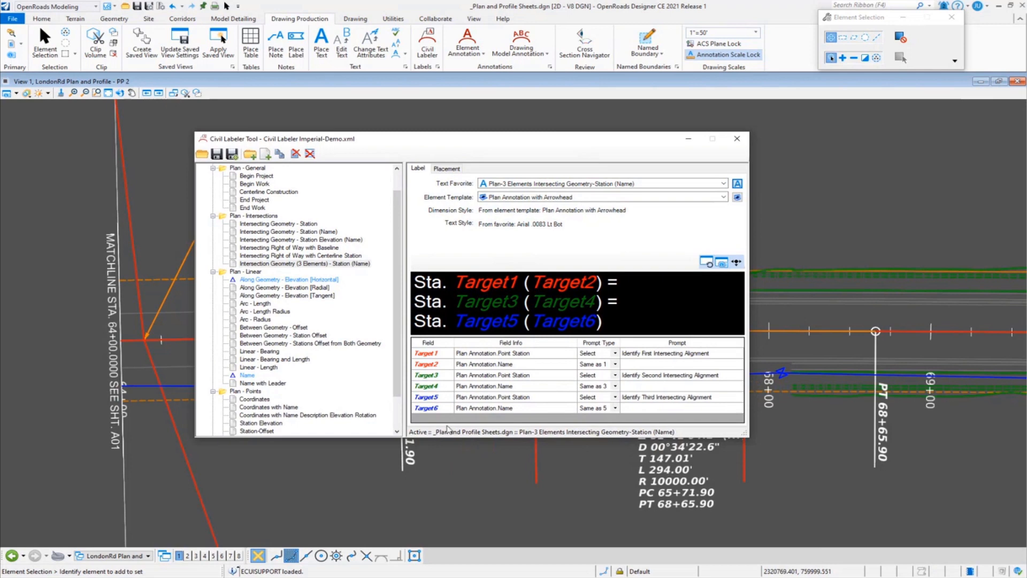
mouse_move(404, 140)
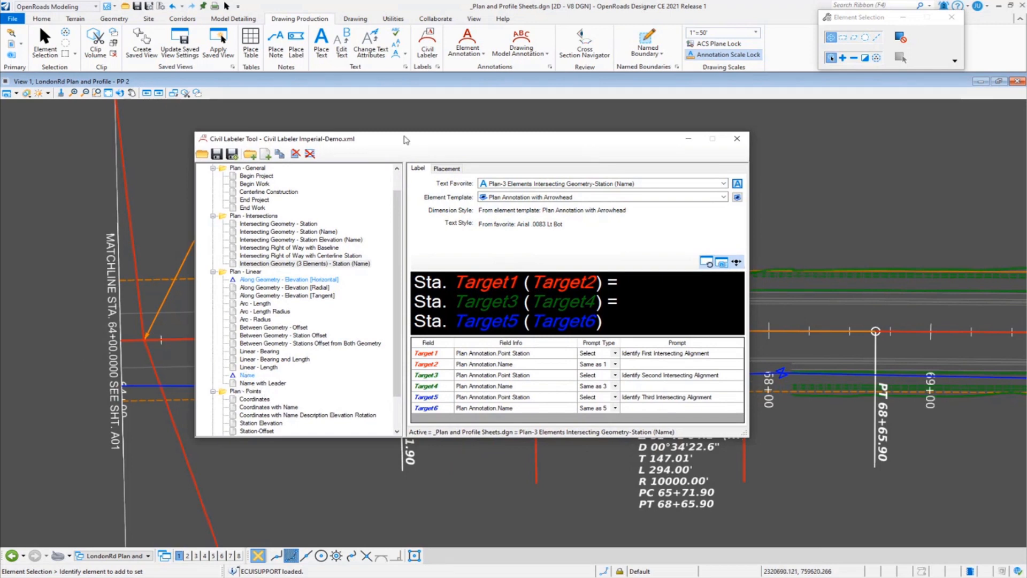
mouse_move(470, 144)
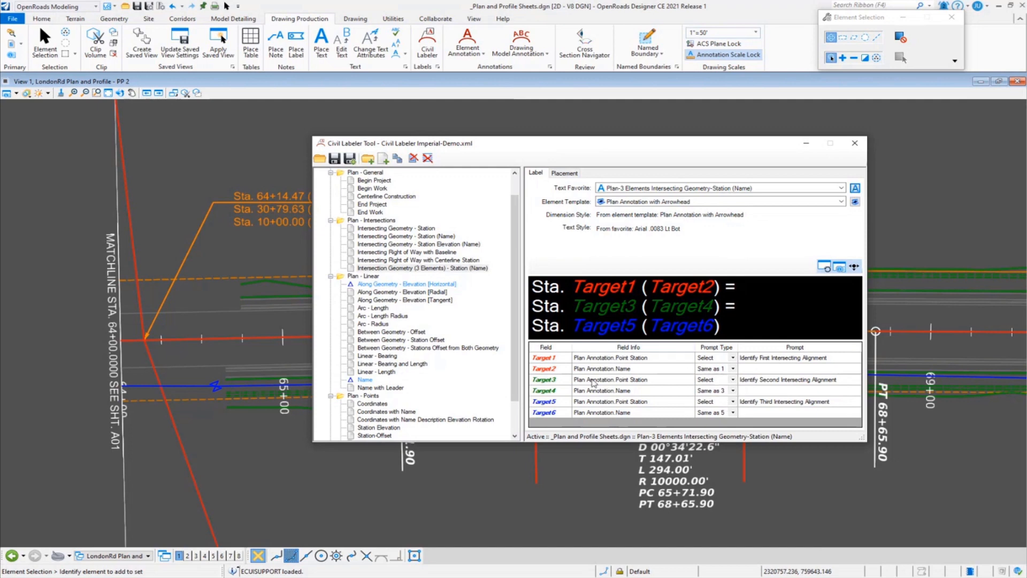
mouse_move(221, 330)
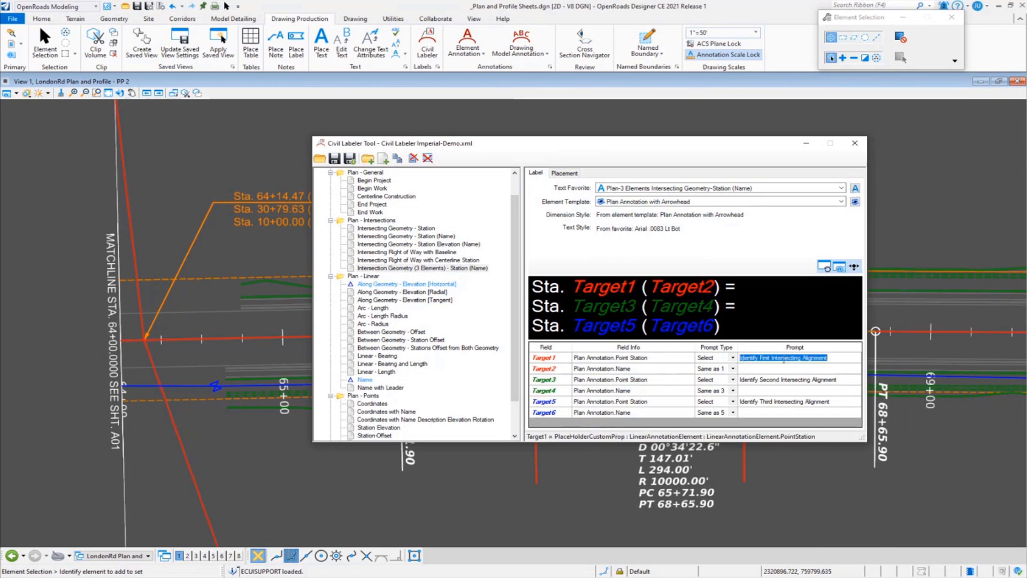
left_click(783, 358)
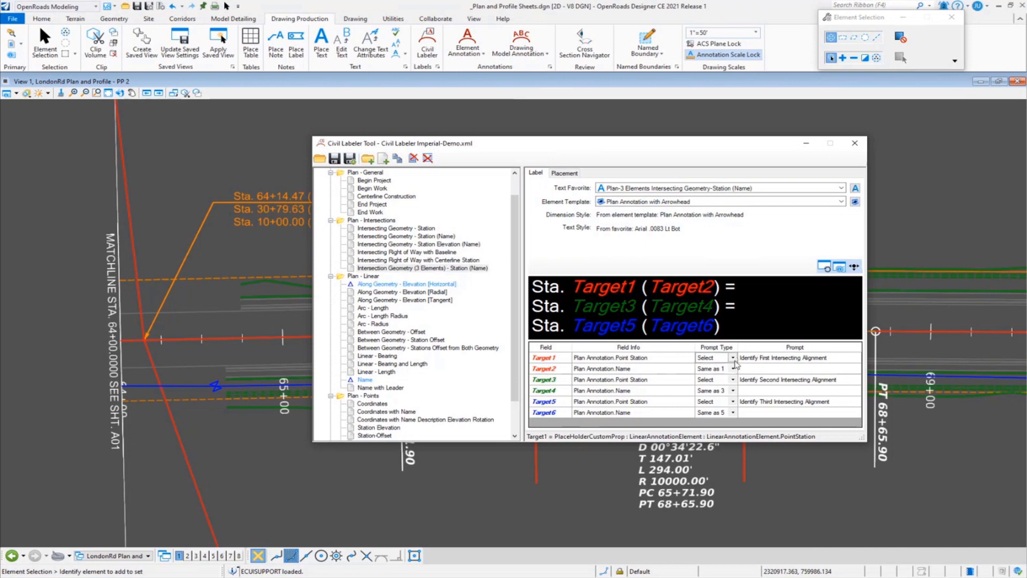
left_click(715, 357)
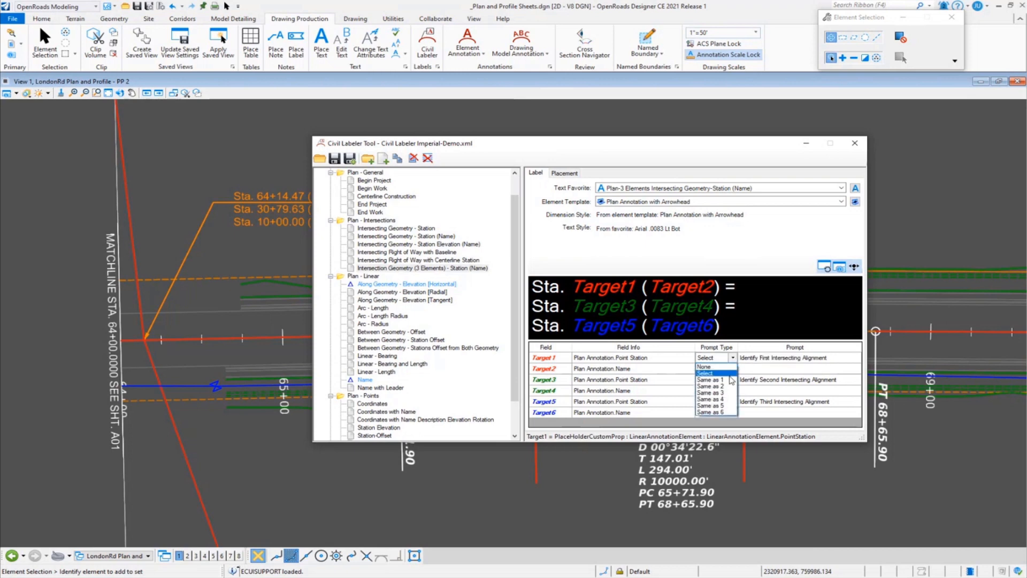
left_click(705, 374)
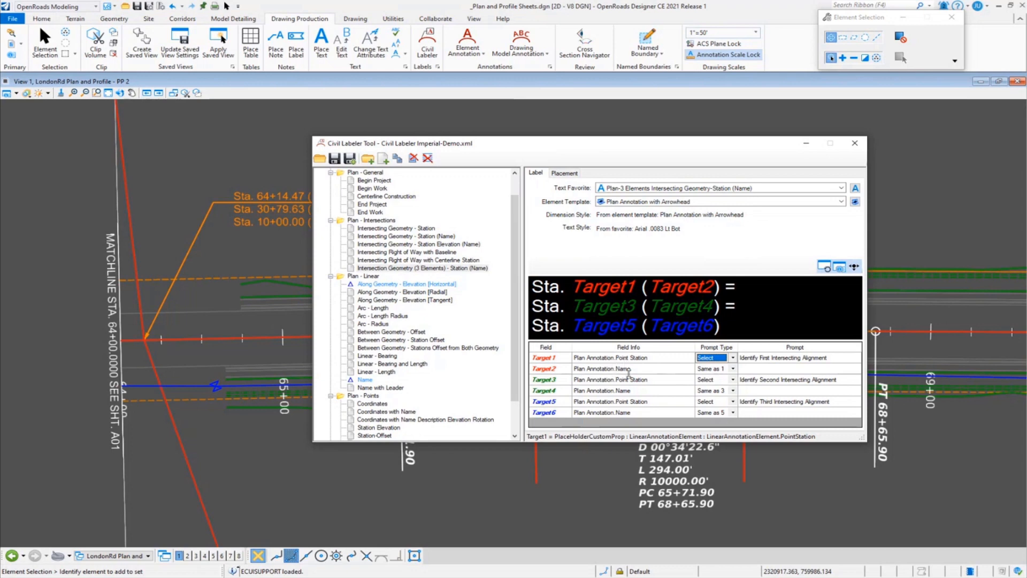
mouse_move(636, 363)
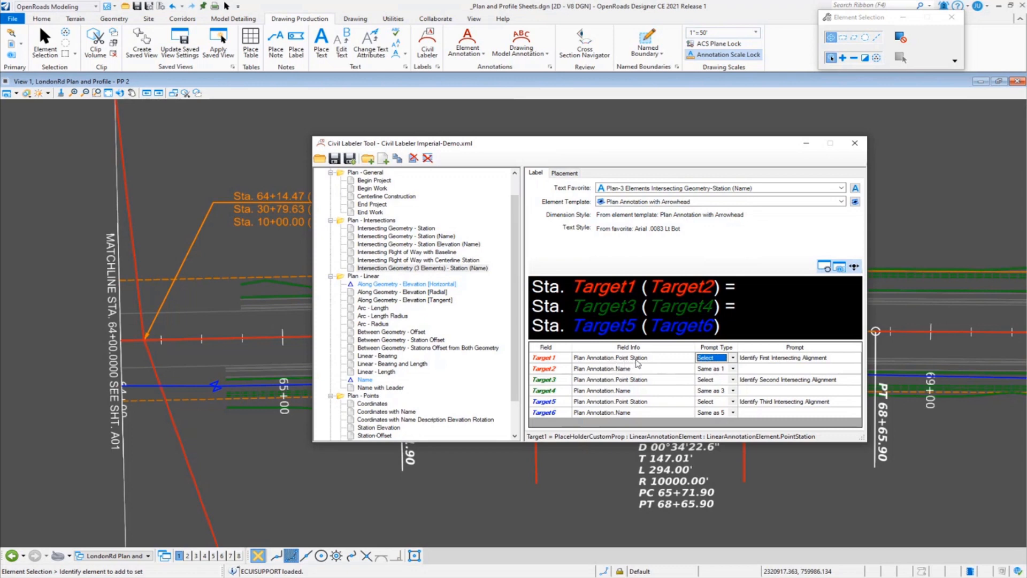
mouse_move(633, 372)
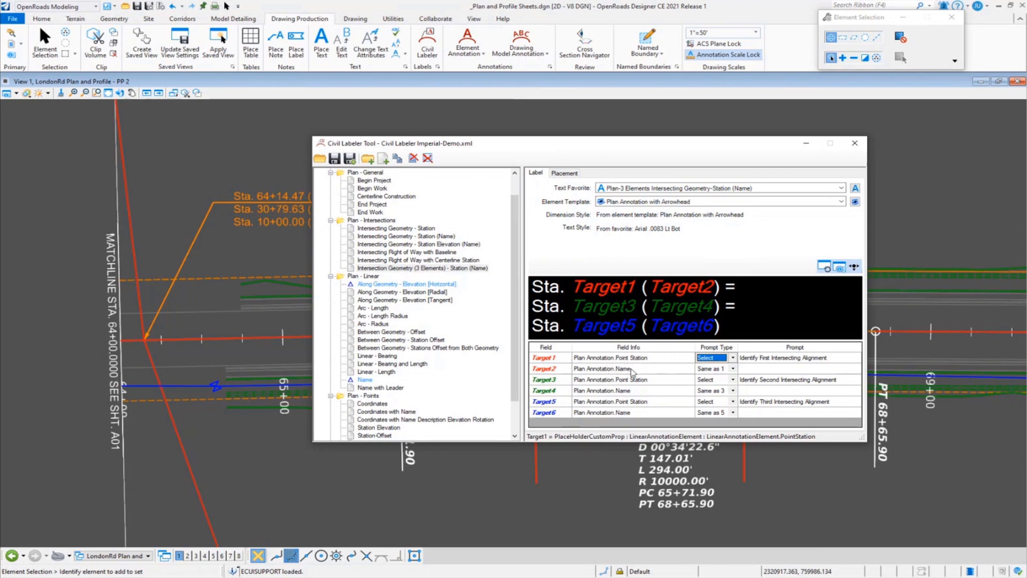
mouse_move(181, 426)
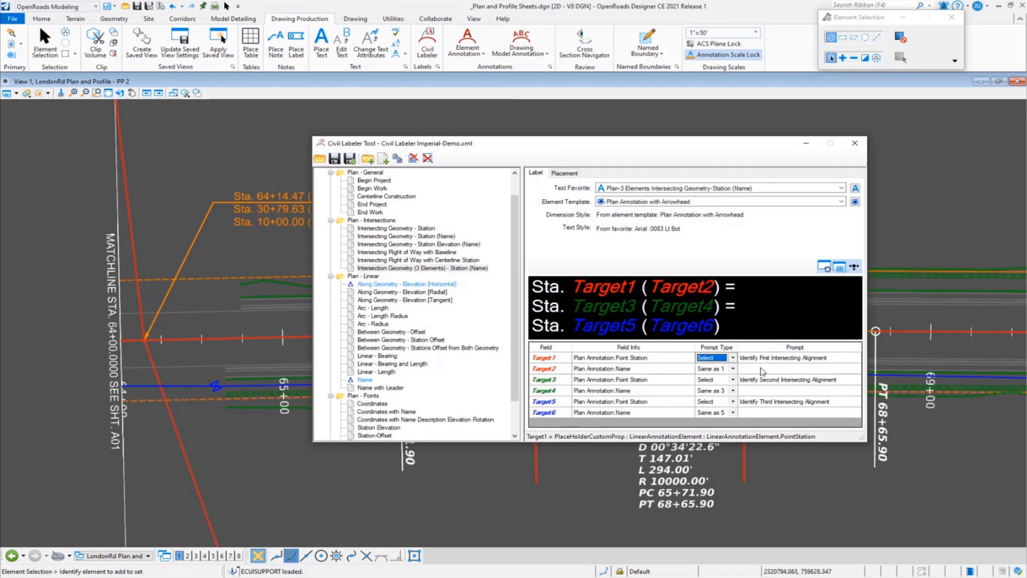
left_click(783, 357)
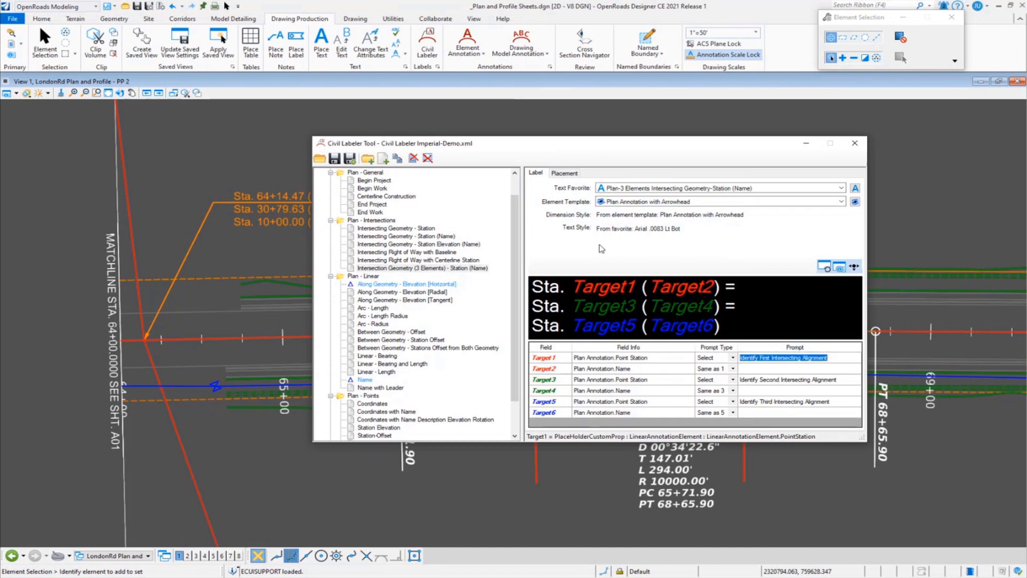
left_click(564, 173)
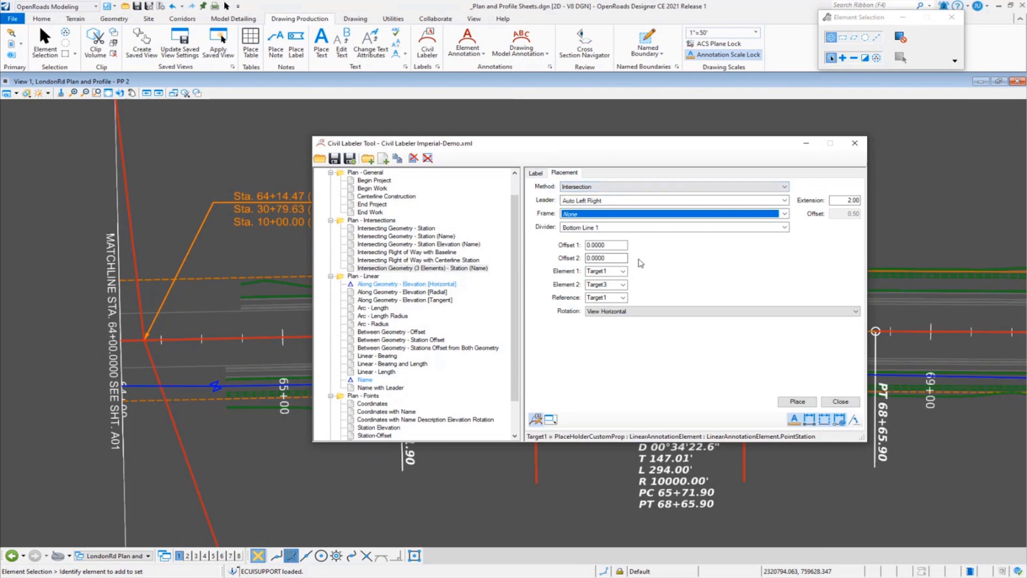
mouse_move(596, 190)
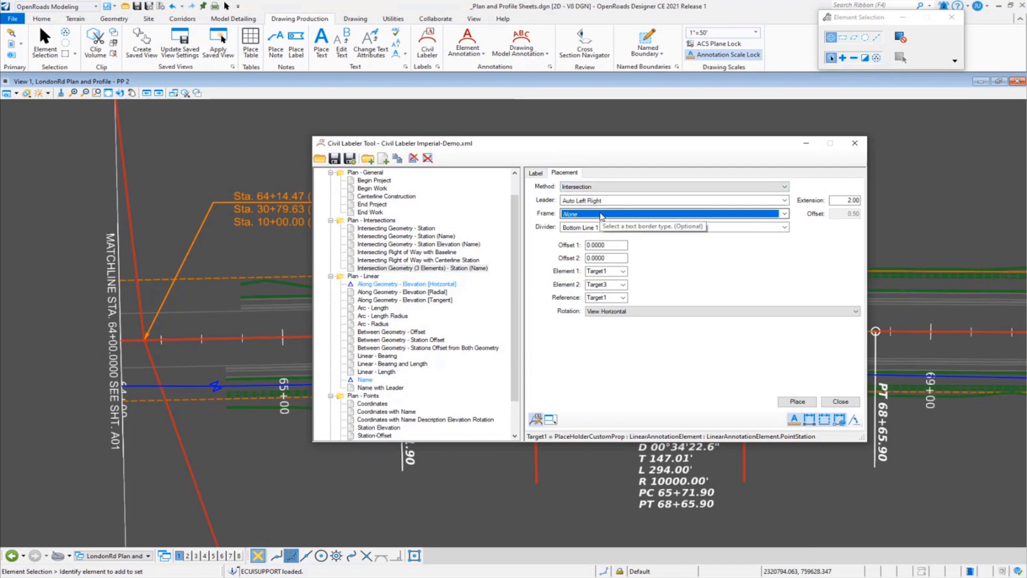
left_click(783, 214)
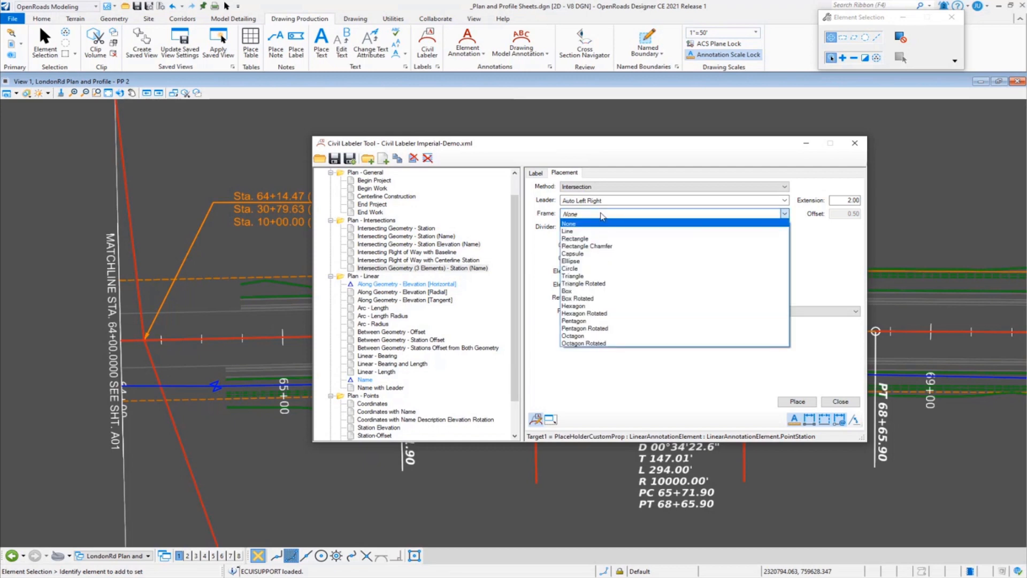
mouse_move(575, 238)
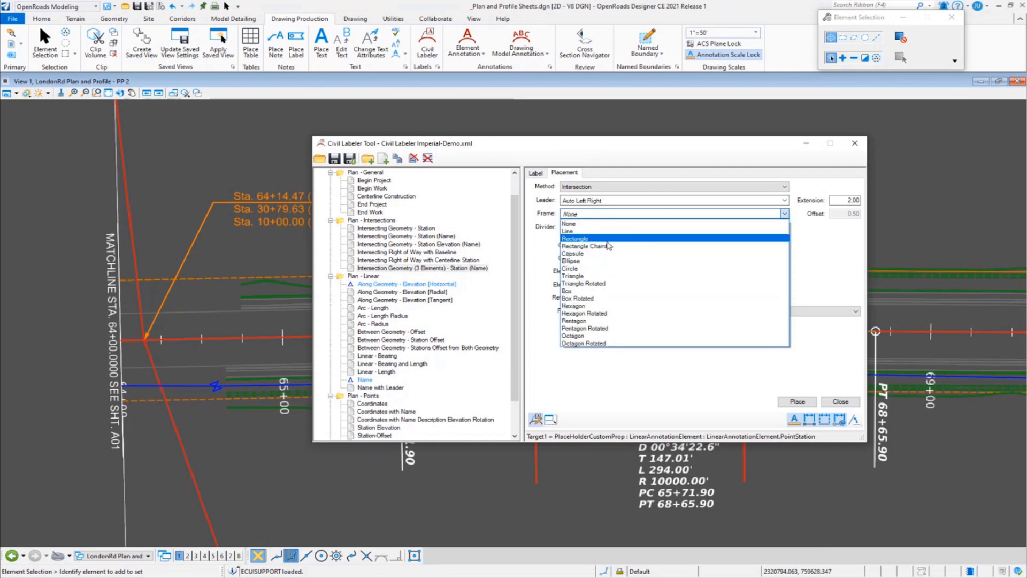
left_click(569, 224)
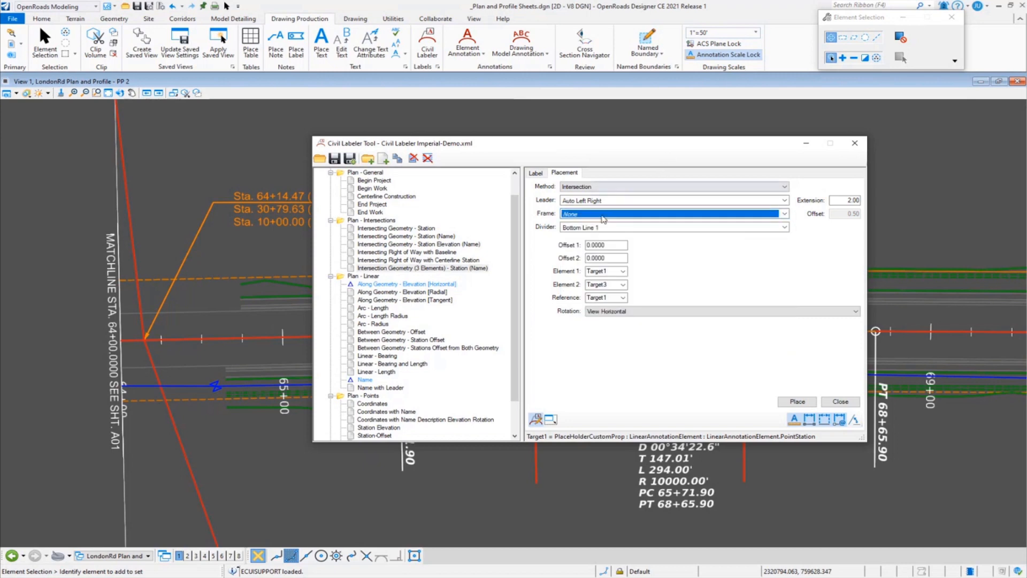
mouse_move(673, 227)
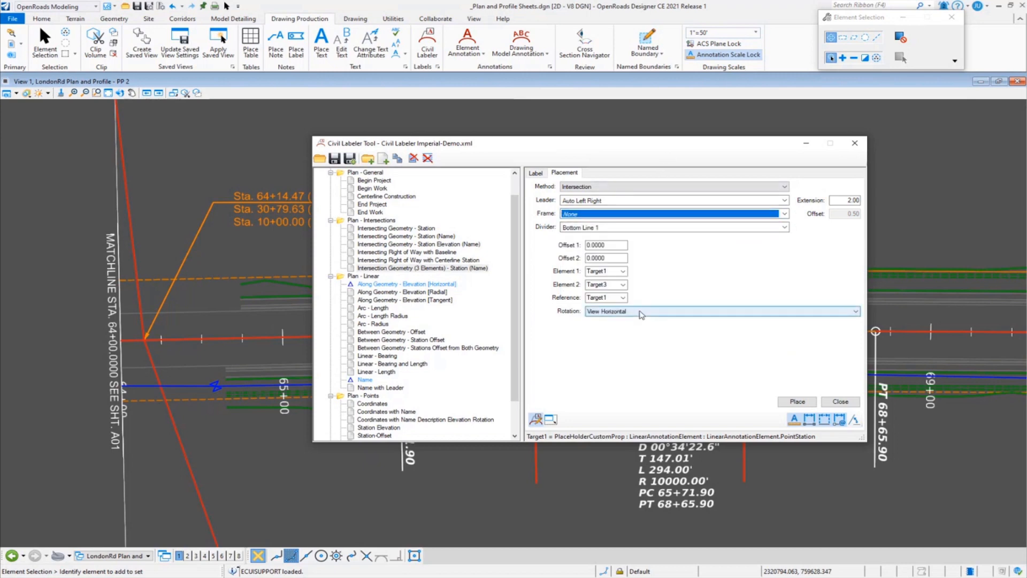
left_click(720, 310)
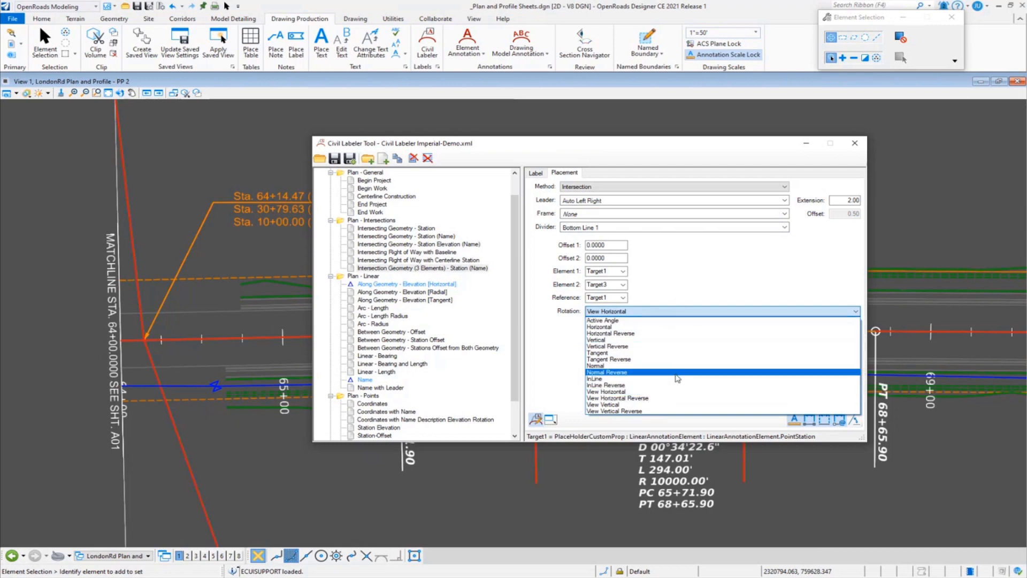
mouse_move(648, 391)
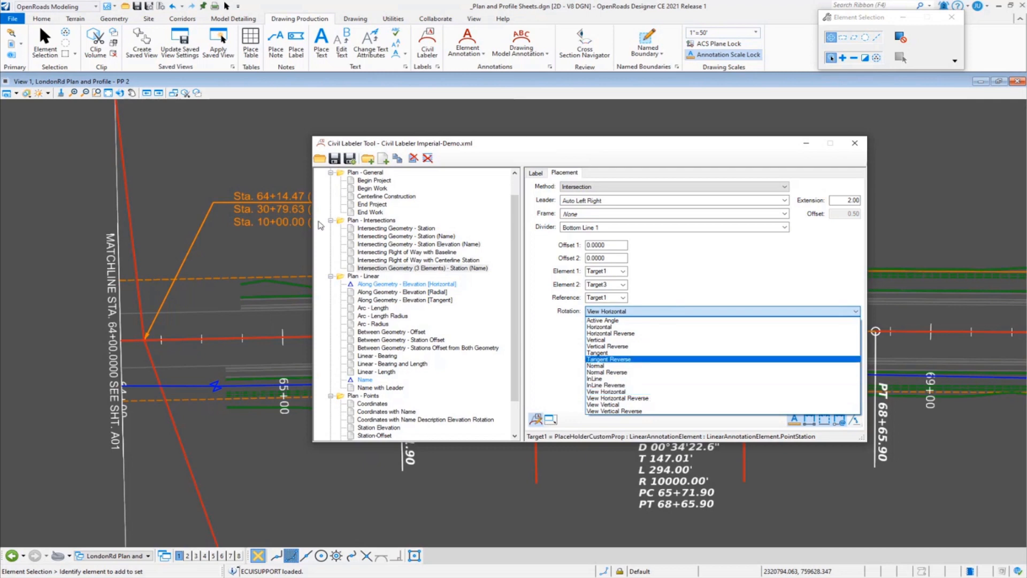
left_click(605, 391)
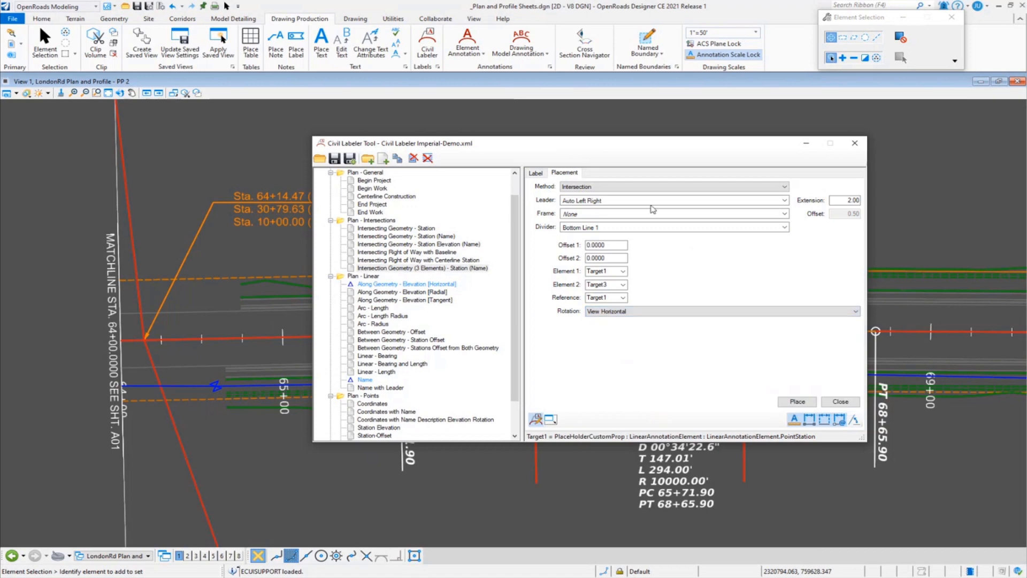
left_click(536, 173)
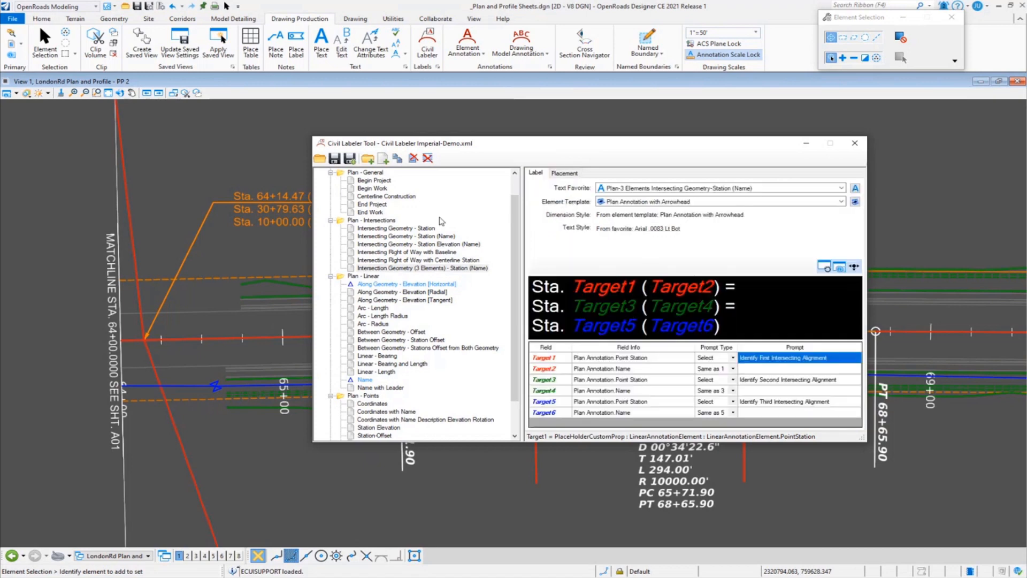
mouse_move(335, 158)
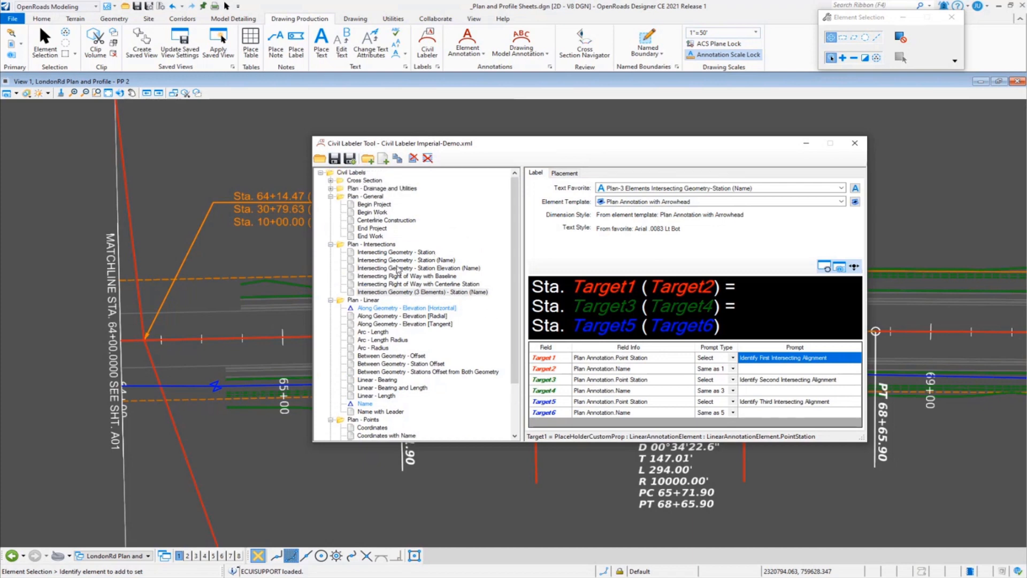
scroll("down", 3)
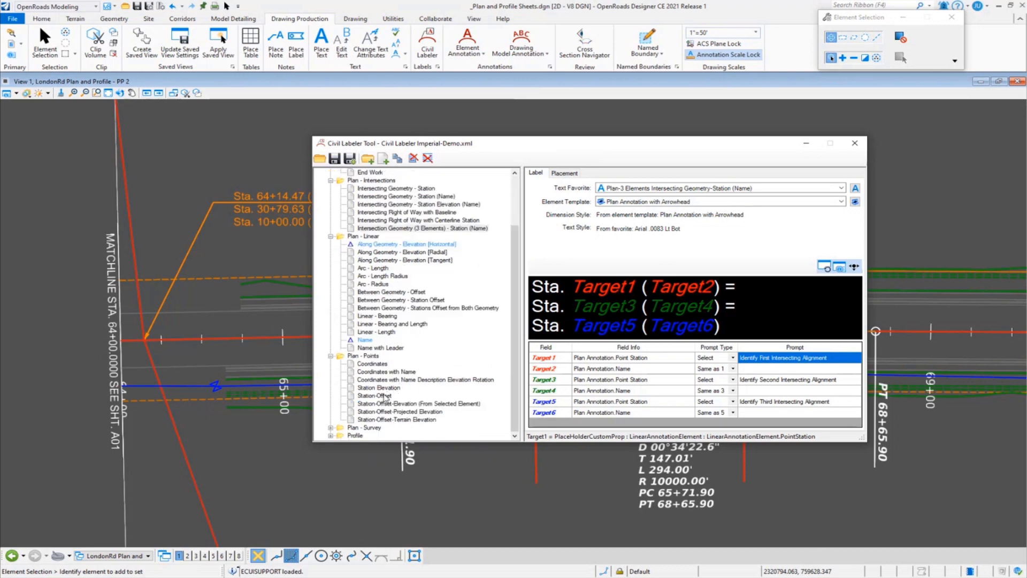
mouse_move(475, 328)
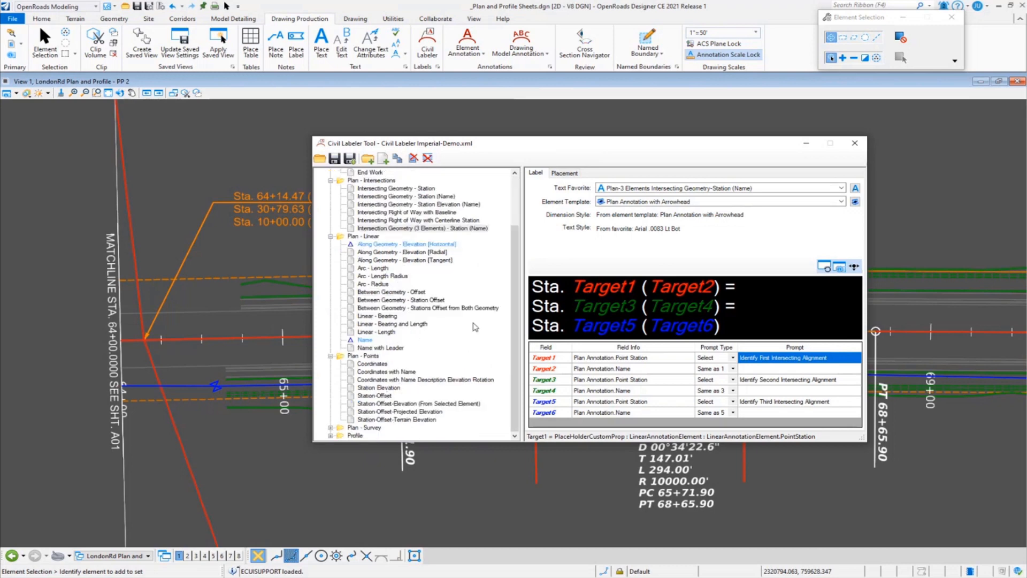